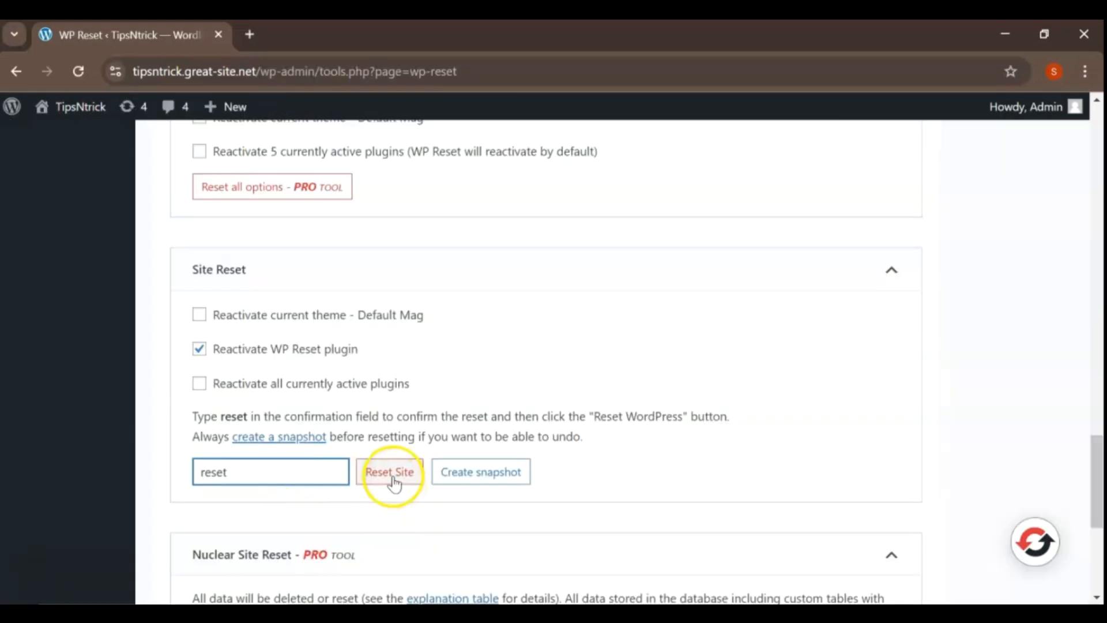
Reset the whole site to default values, confirming with Reset WordPress.
{"action": "left_click", "coordinate": [390, 472]}
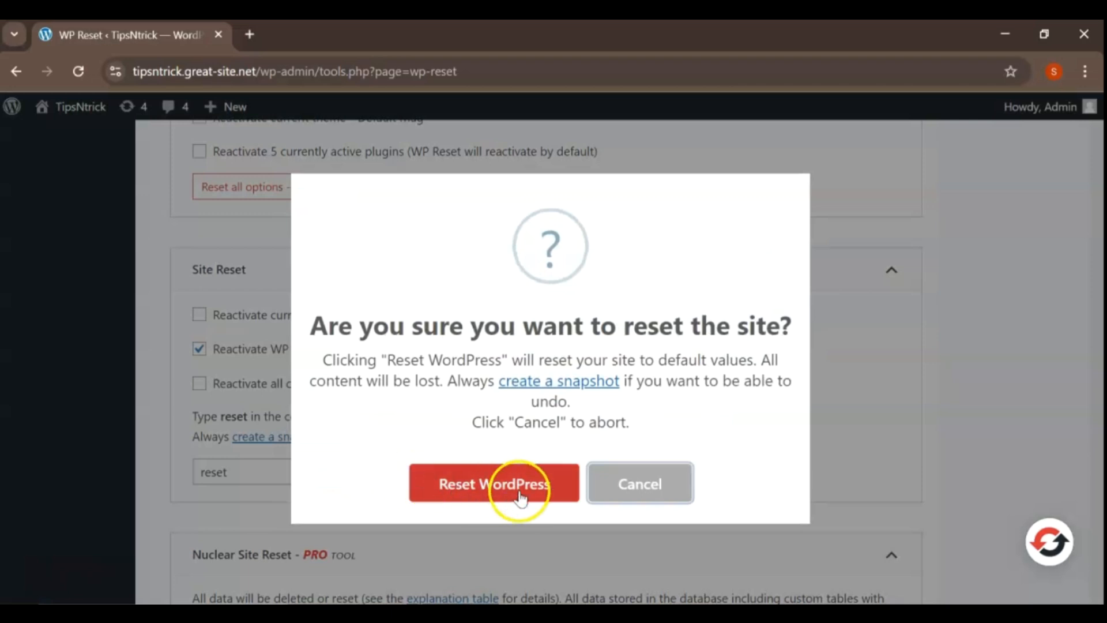
{"action": "left_click", "coordinate": [510, 483]}
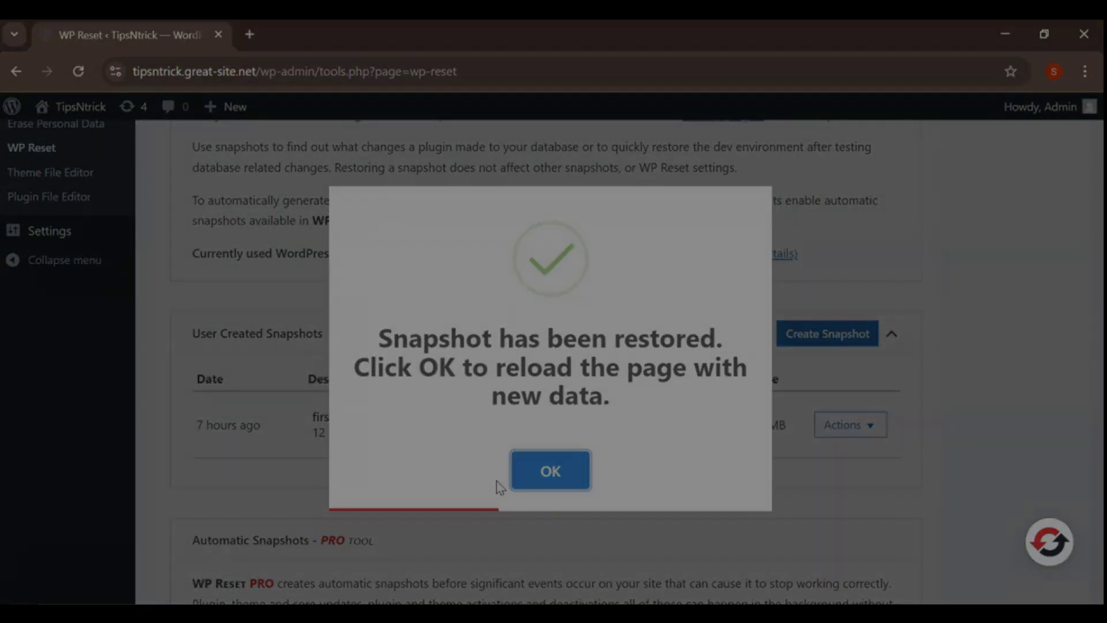
Reload the restored Default Mag front page and return to the admin Dashboard.
{"action": "left_click", "coordinate": [550, 471]}
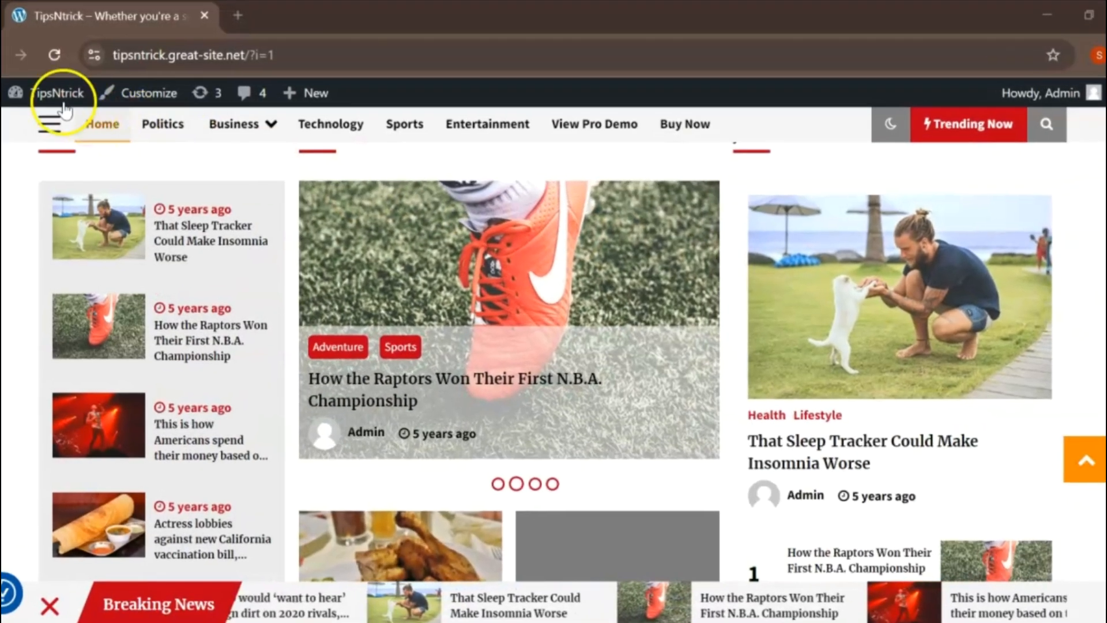
{"action": "left_click", "coordinate": [57, 93]}
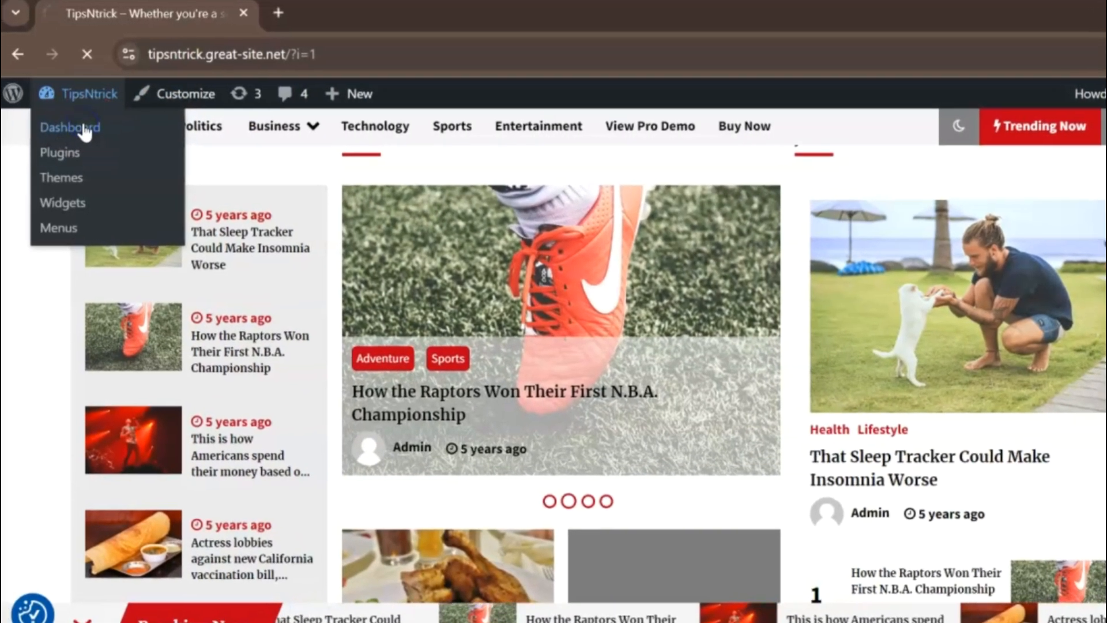
{"action": "left_click", "coordinate": [70, 128]}
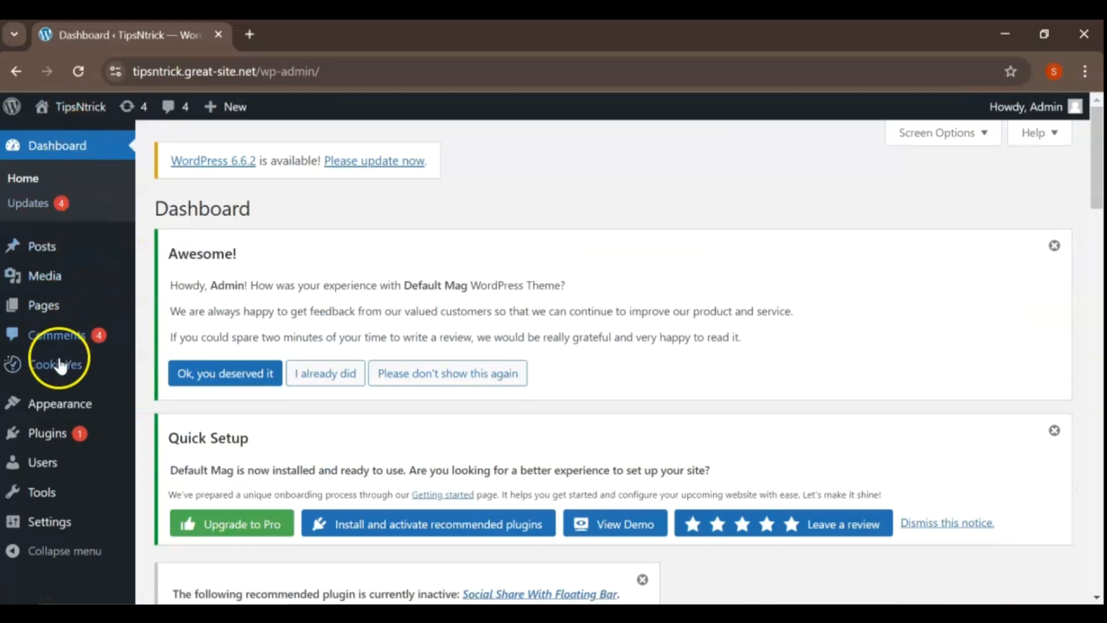
{"action": "mouse_move", "coordinate": [36, 441]}
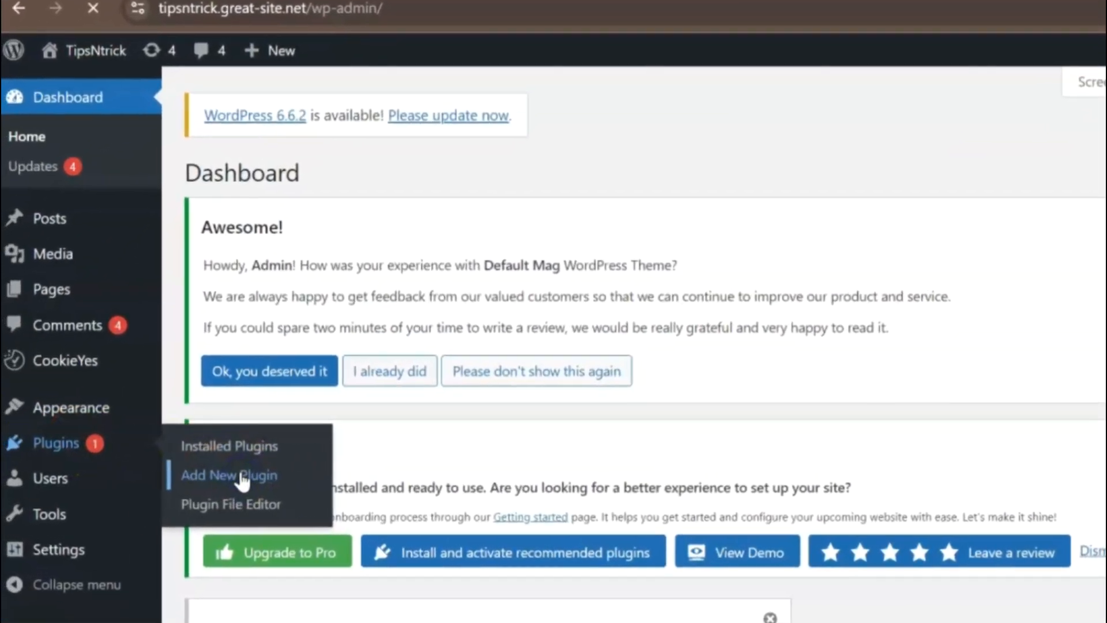
Search the Add New Plugin directory for WP Reset.
{"action": "left_click", "coordinate": [229, 475]}
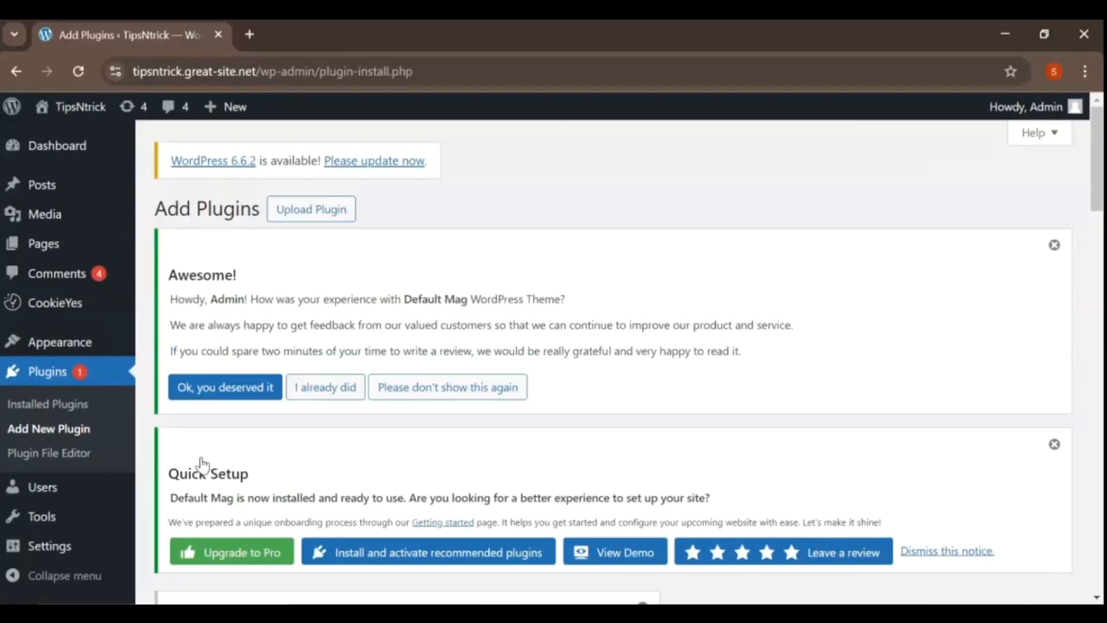
{"action": "scroll", "scroll_direction": "down", "scroll_amount": 3}
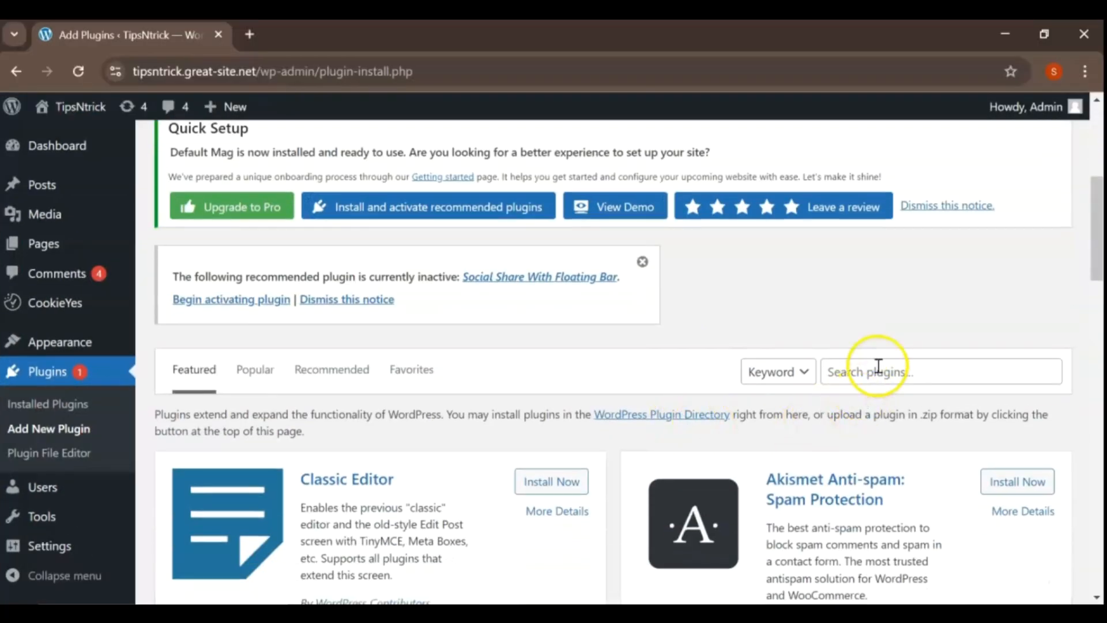
{"action": "right_click", "coordinate": [869, 372]}
{"action": "type", "text": "wp reset"}
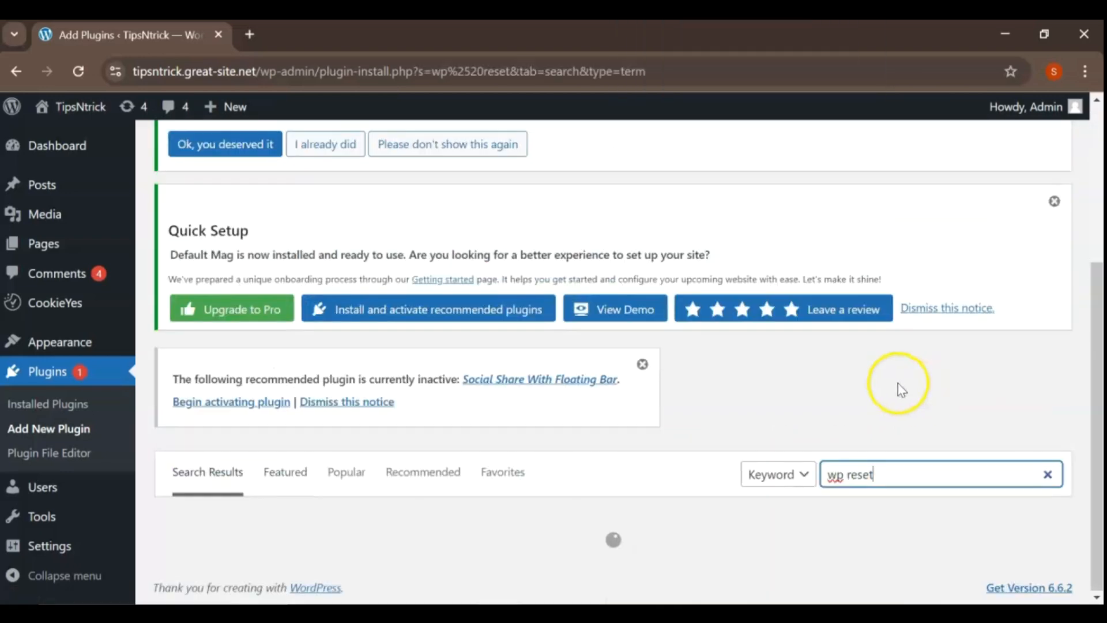
{"action": "mouse_move", "coordinate": [885, 370]}
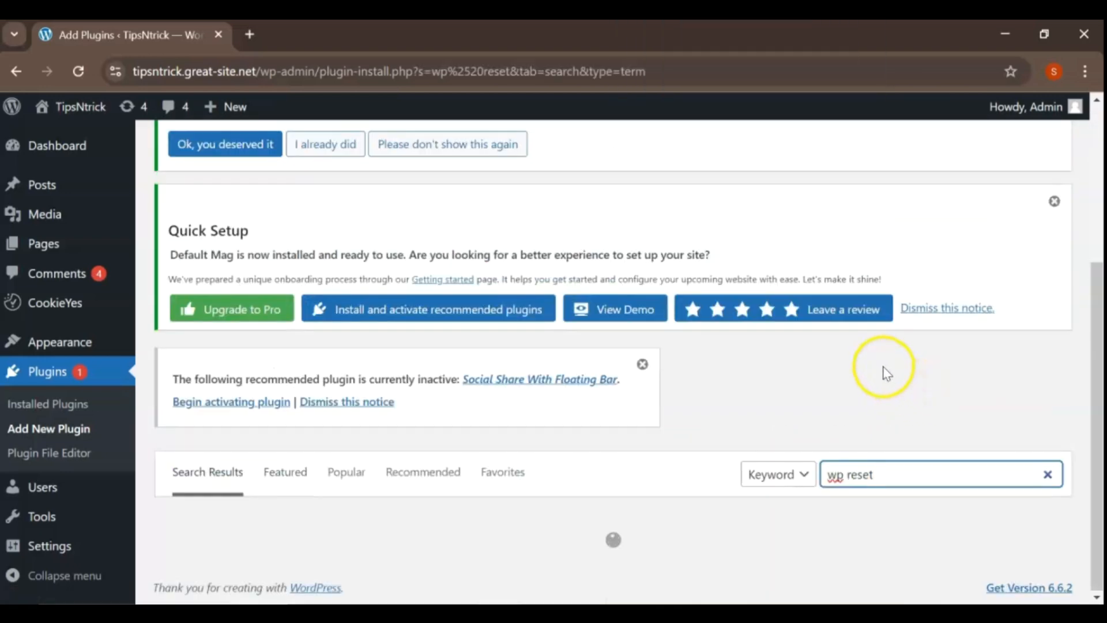
{"action": "scroll", "scroll_direction": "down", "scroll_amount": 3}
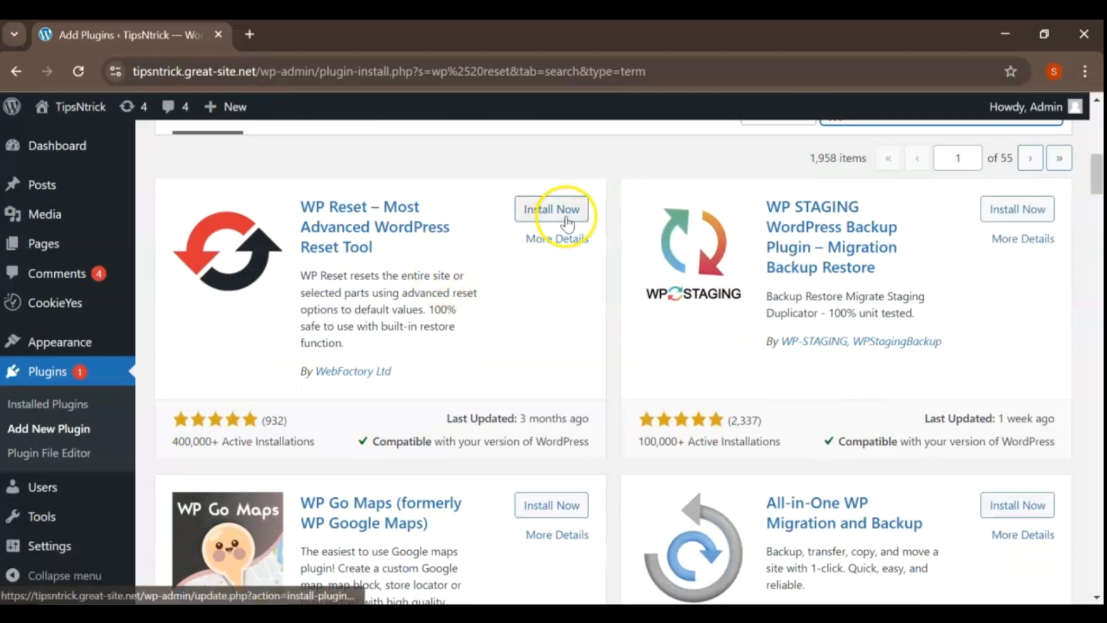
Install the WP Reset plugin and activate it.
{"action": "left_click", "coordinate": [553, 209]}
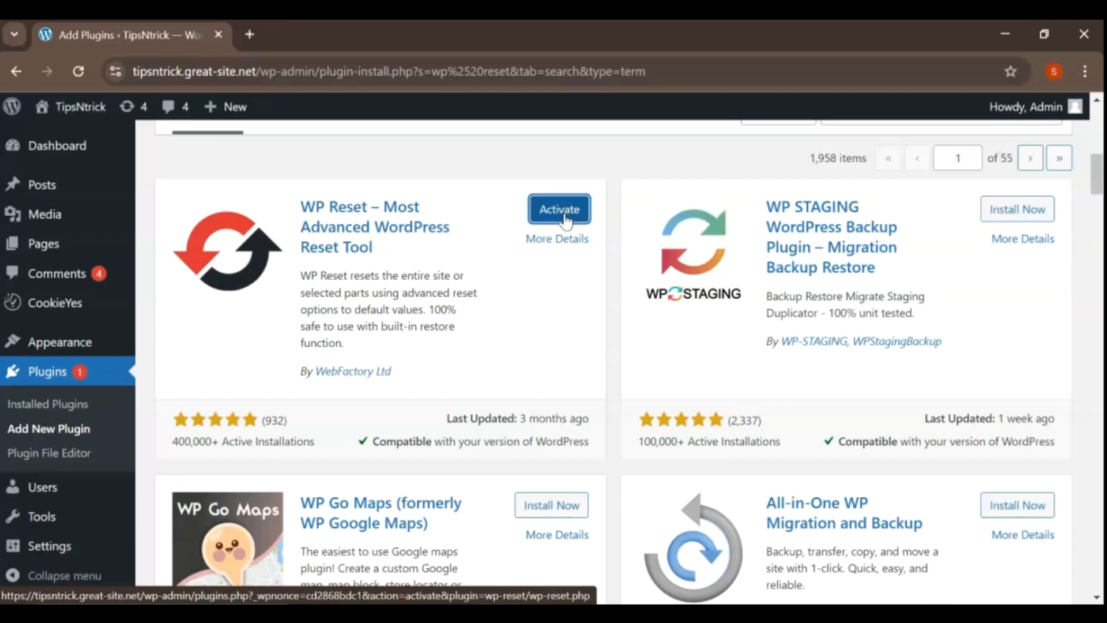
{"action": "left_click", "coordinate": [559, 208]}
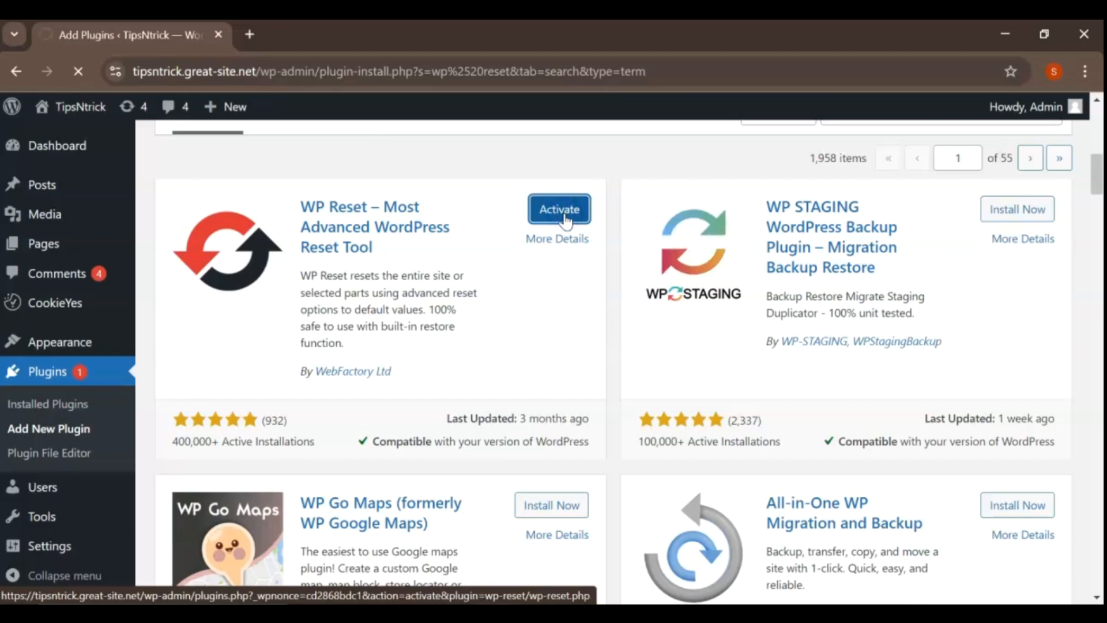
{"action": "left_click", "coordinate": [559, 209]}
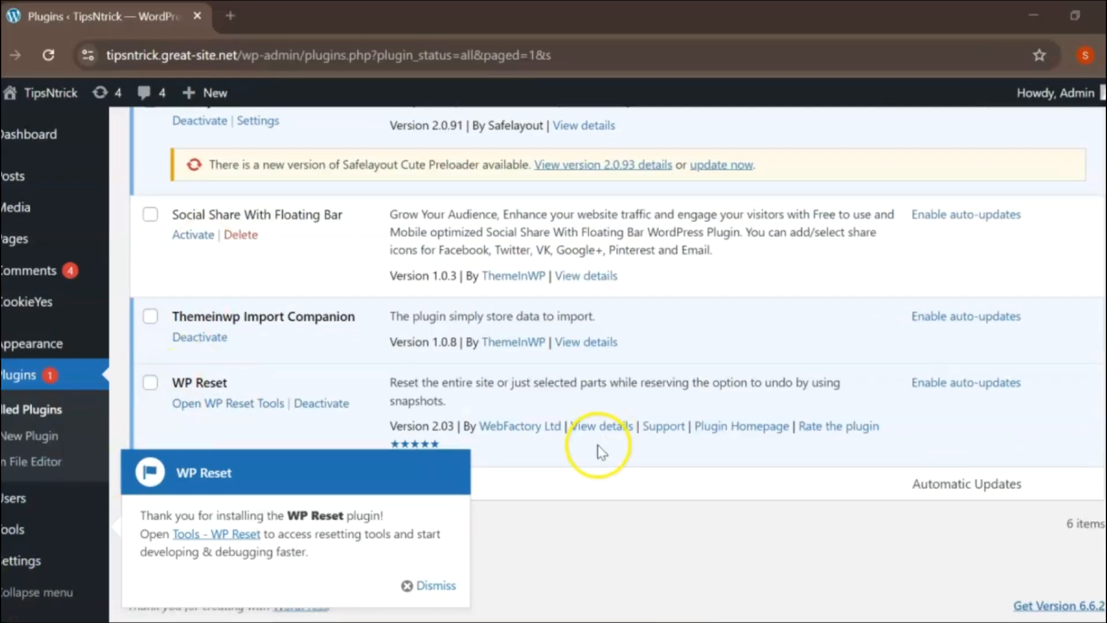
Open the WP Reset page from the Tools admin menu.
{"action": "left_click", "coordinate": [436, 585]}
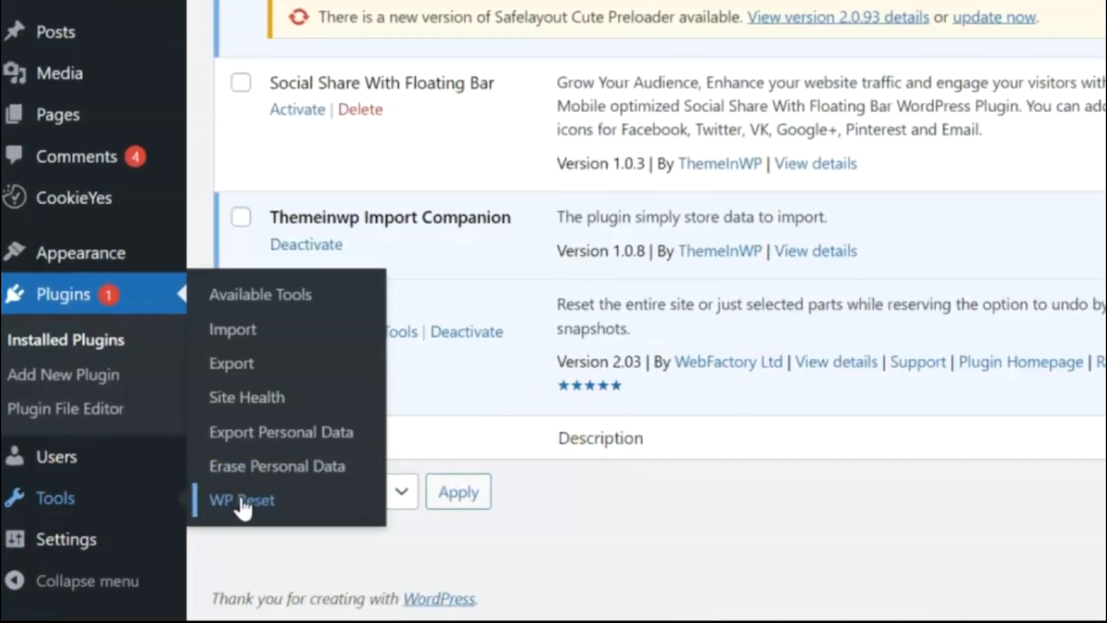
{"action": "left_click", "coordinate": [241, 499]}
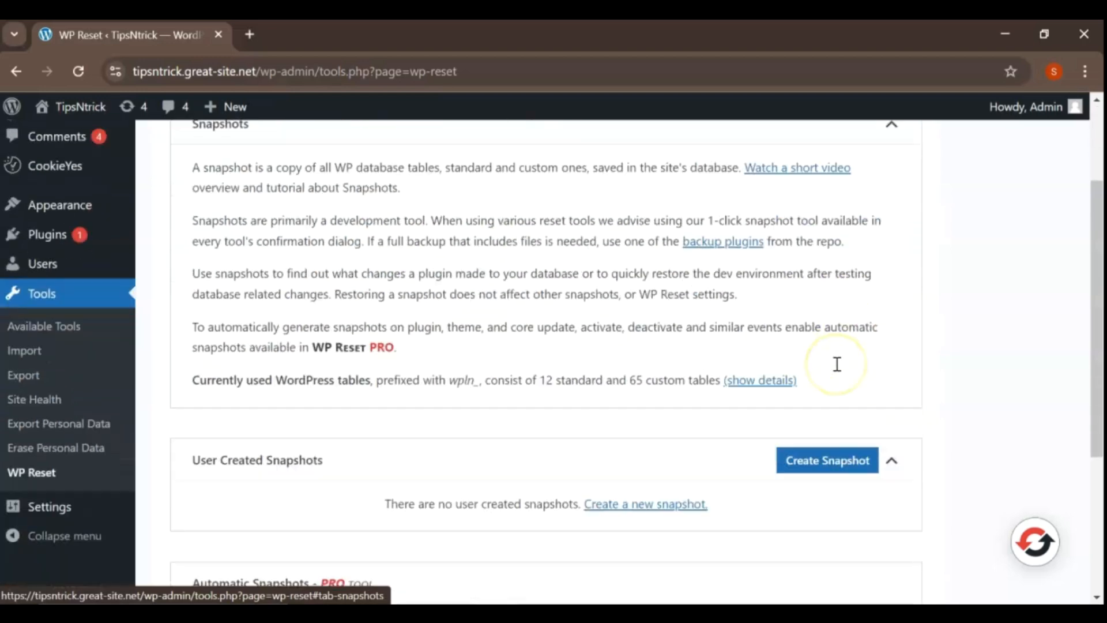
Create a database snapshot named 'first sapshot' and acknowledge its confirmation.
{"action": "scroll", "scroll_direction": "down", "scroll_amount": 3}
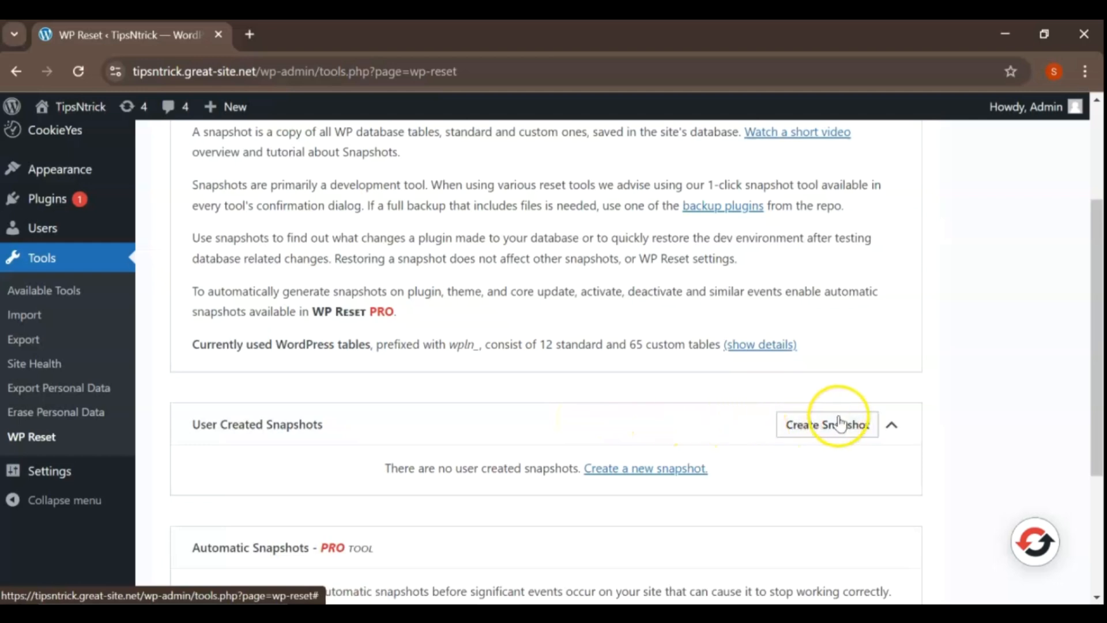
{"action": "left_click", "coordinate": [826, 424]}
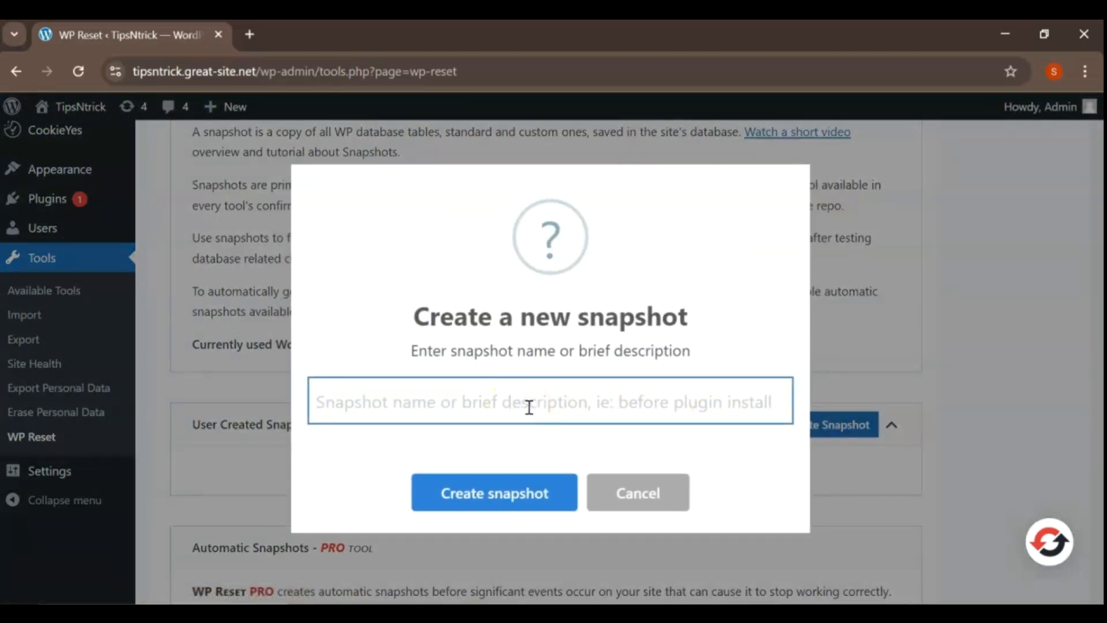
{"action": "type", "text": "first"}
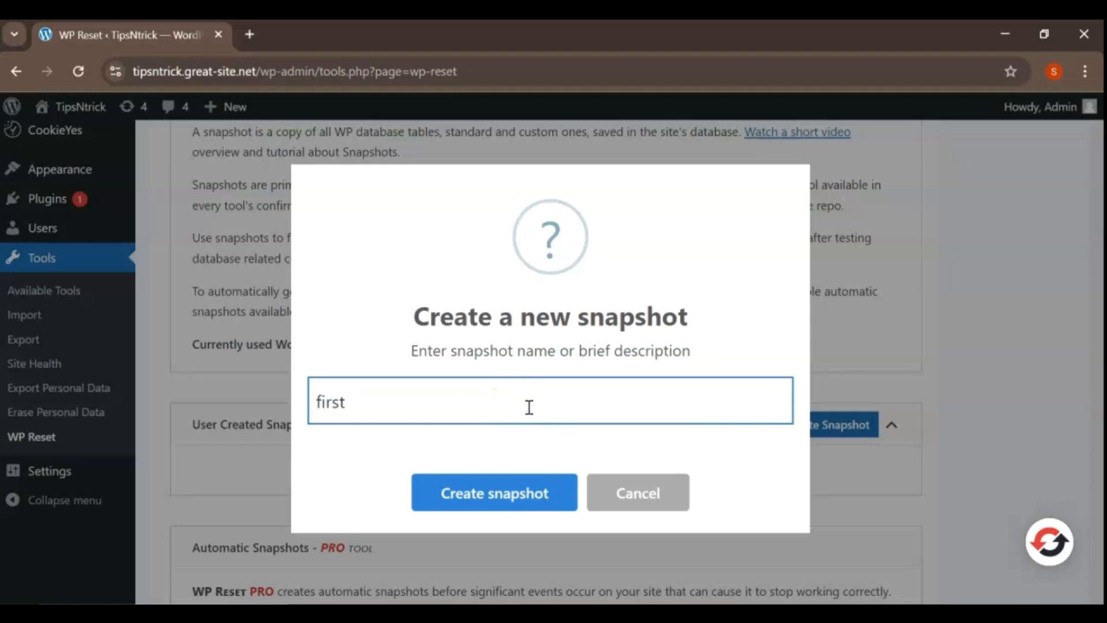
{"action": "type", "text": "s"}
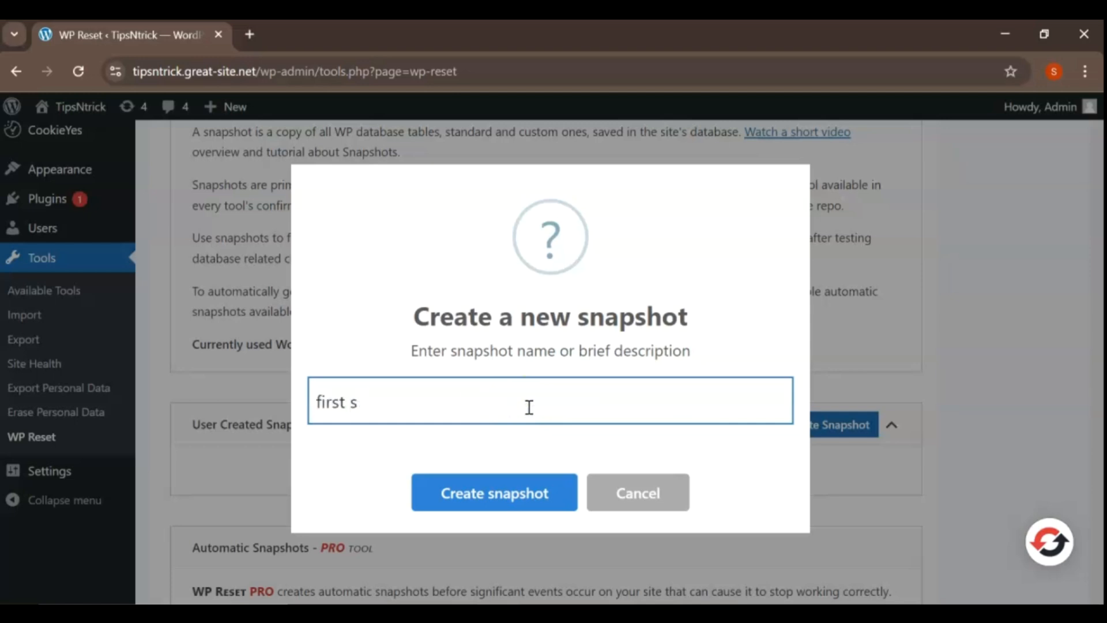
{"action": "type", "text": "apshot"}
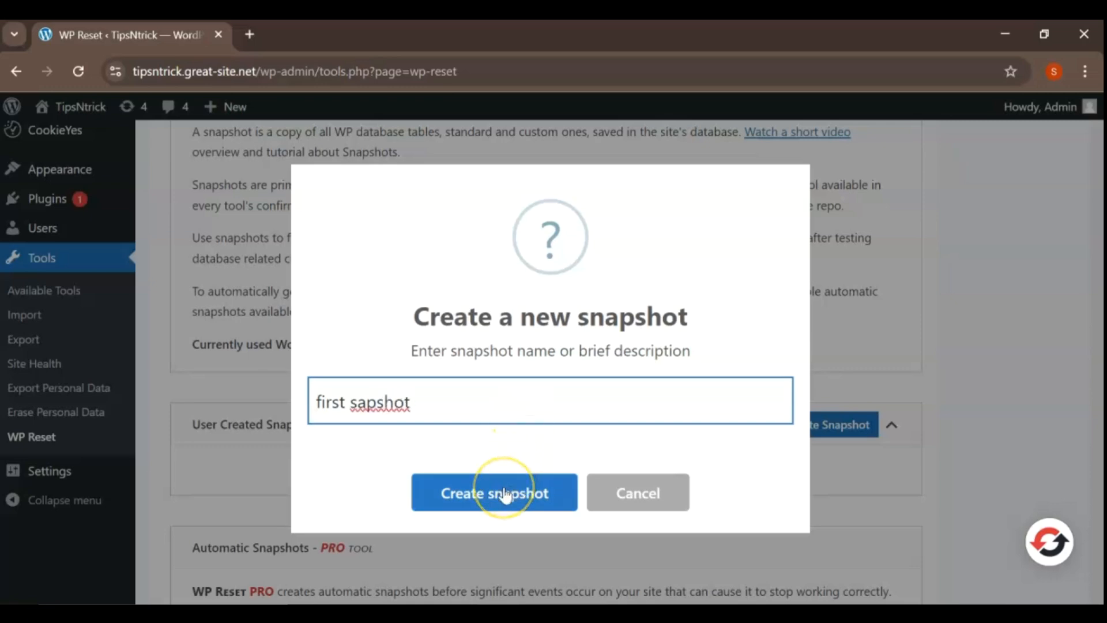
{"action": "left_click", "coordinate": [494, 493]}
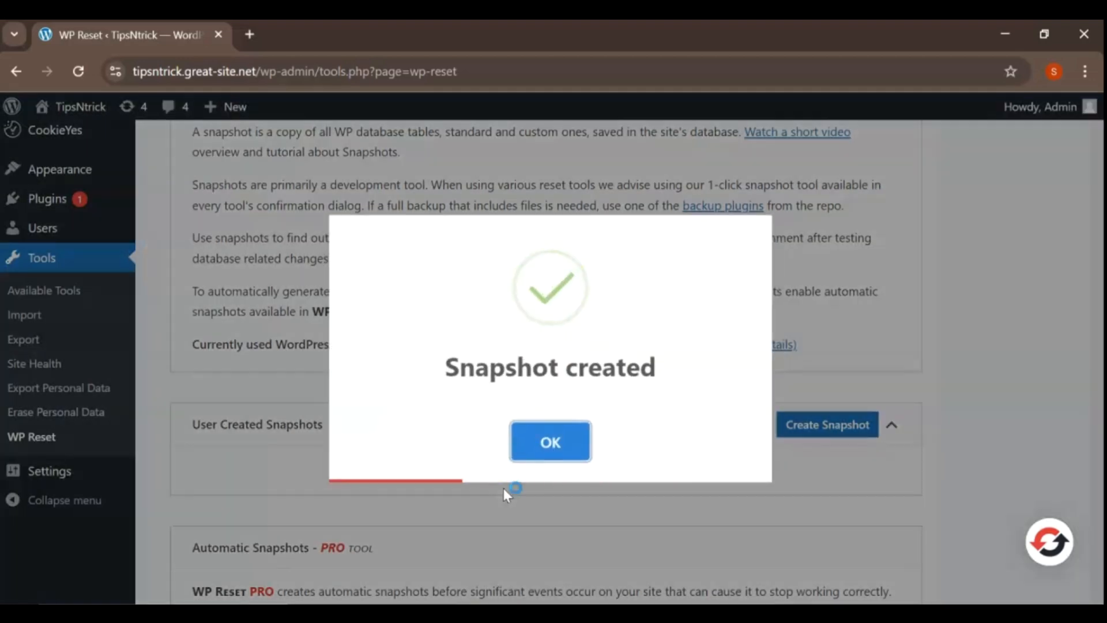
{"action": "left_click", "coordinate": [550, 441]}
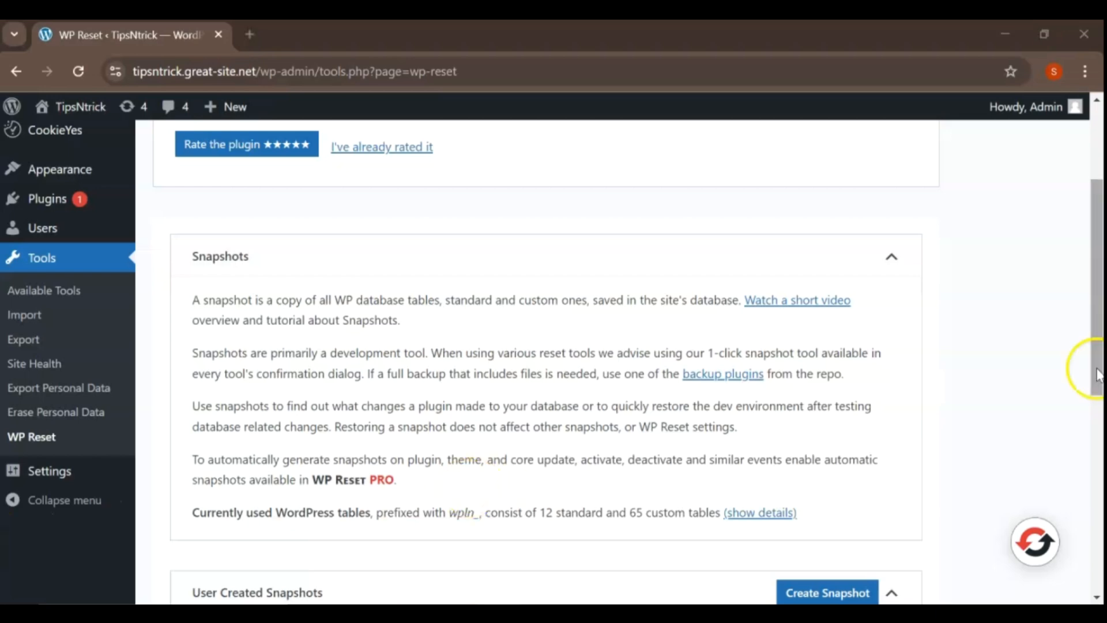
{"action": "scroll", "scroll_direction": "down", "scroll_amount": 3}
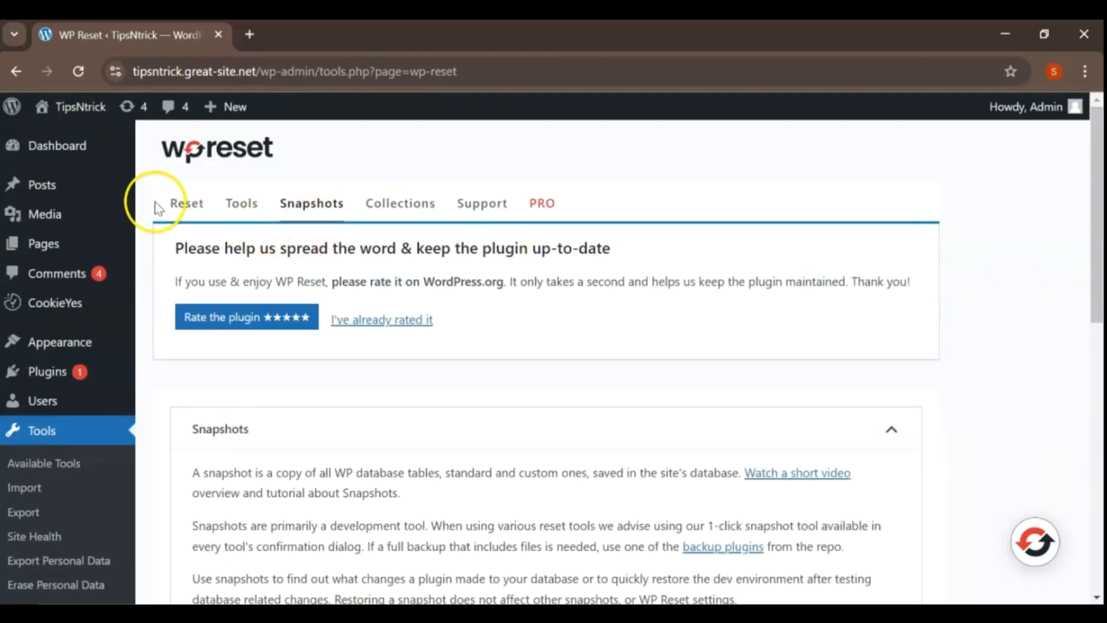
On the Reset tab, enter 'reset' and reset WordPress to defaults, confirming the prompt.
{"action": "left_click", "coordinate": [186, 203]}
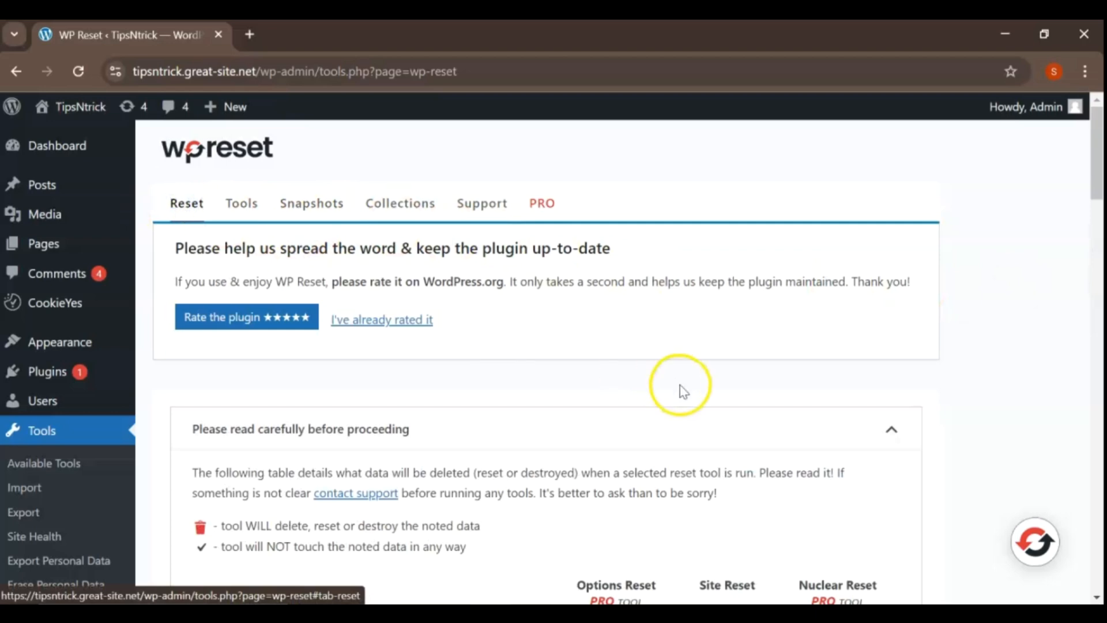
{"action": "scroll", "scroll_direction": "down", "scroll_amount": 3}
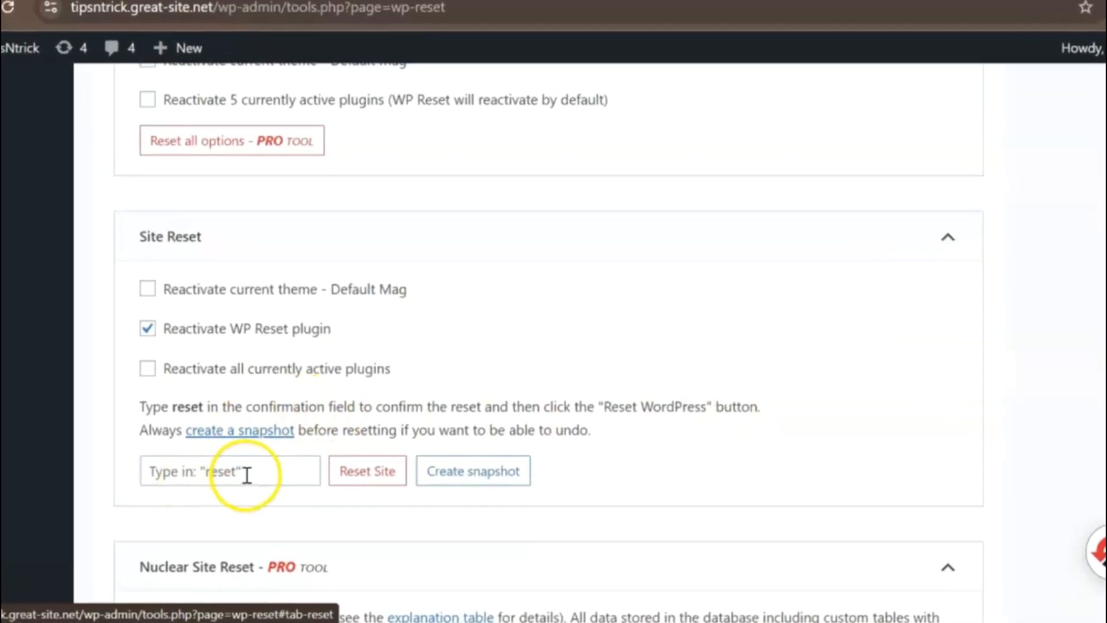
{"action": "type", "text": "r"}
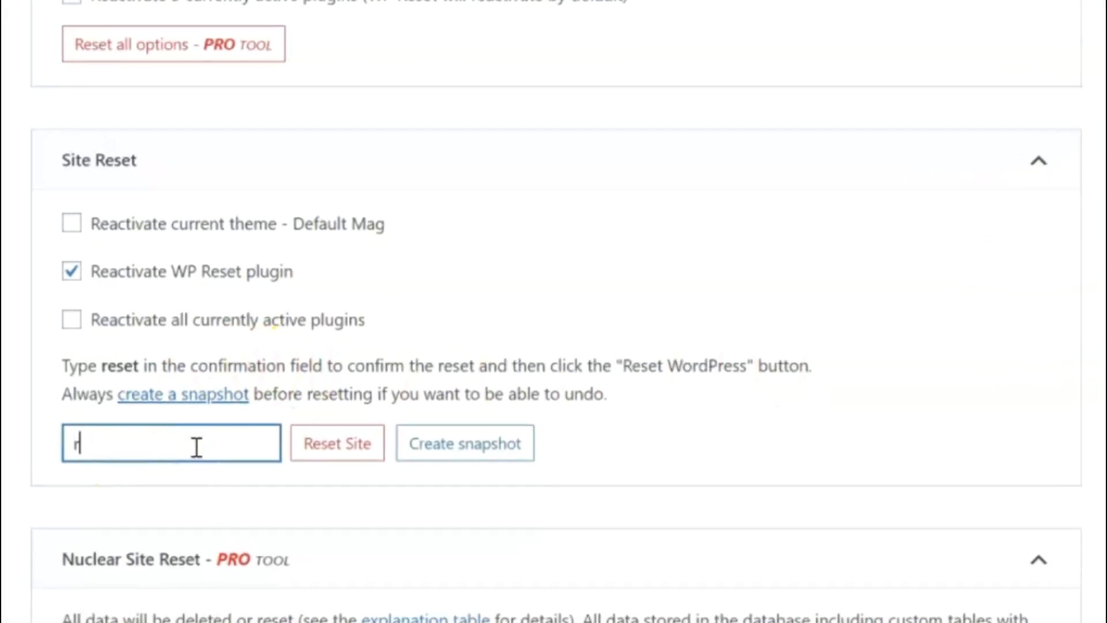
{"action": "type", "text": "eset"}
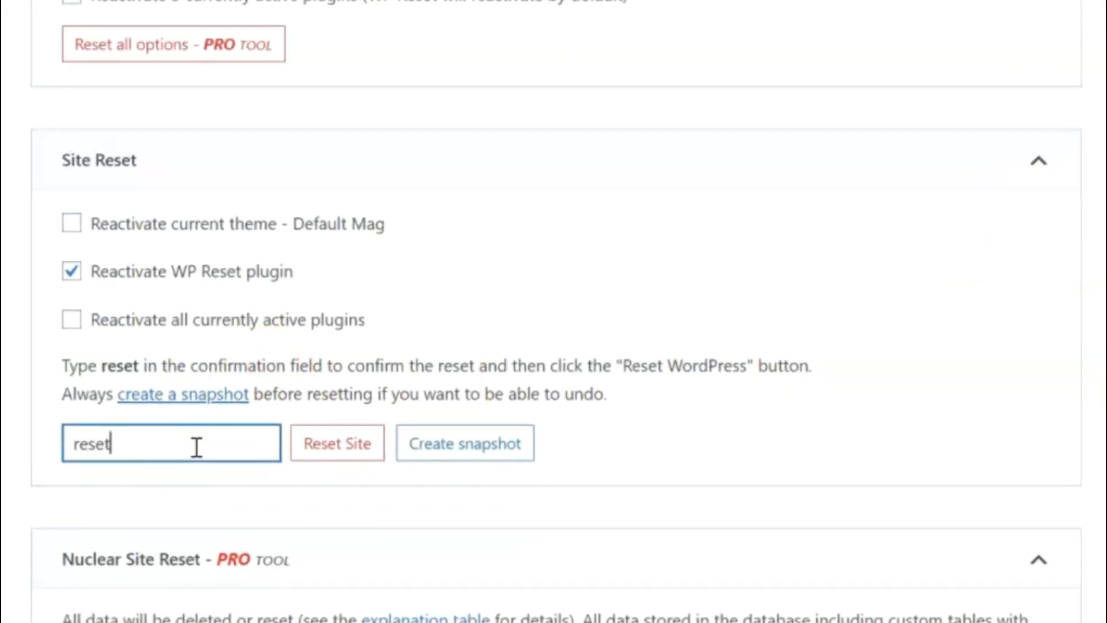
{"action": "left_click", "coordinate": [390, 472]}
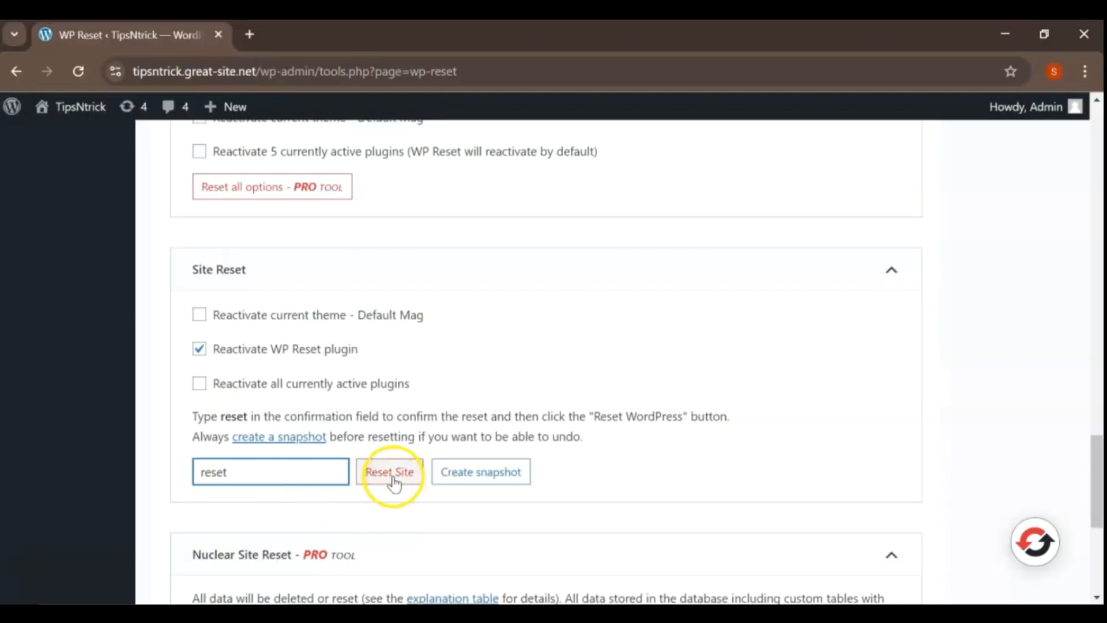
{"action": "left_click", "coordinate": [389, 472]}
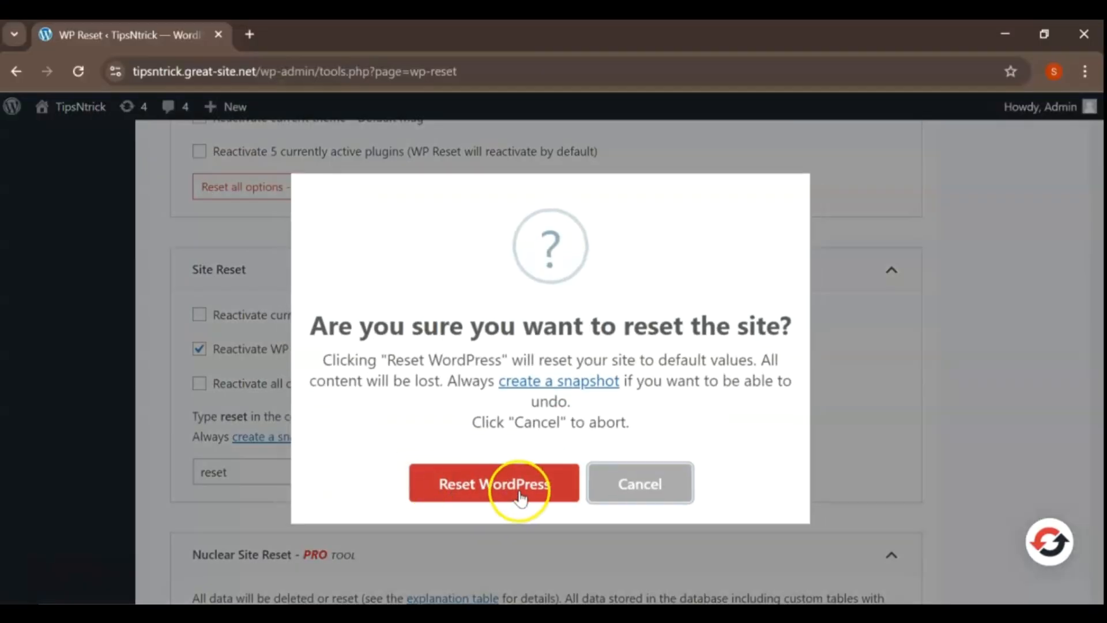
{"action": "left_click", "coordinate": [509, 484]}
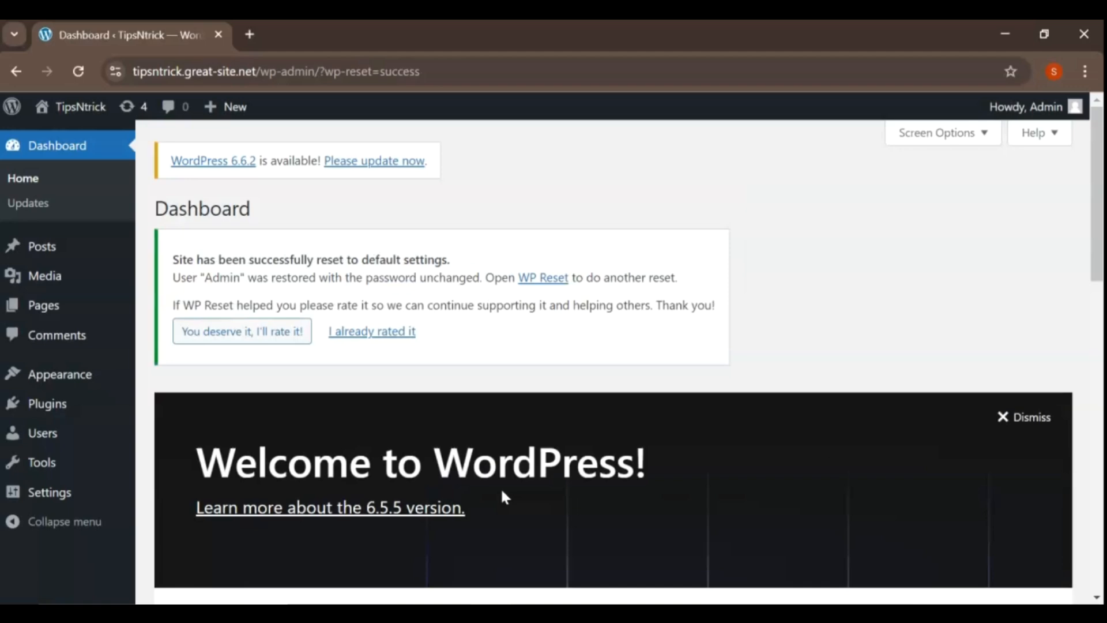
{"action": "mouse_move", "coordinate": [691, 579]}
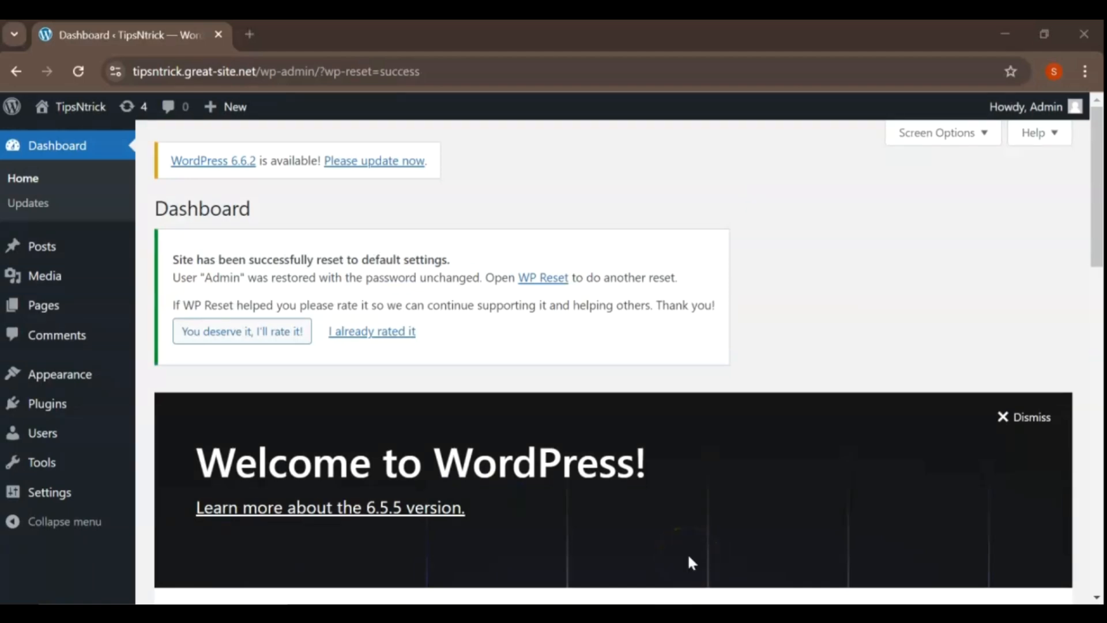
{"action": "scroll", "scroll_direction": "down", "scroll_amount": 3}
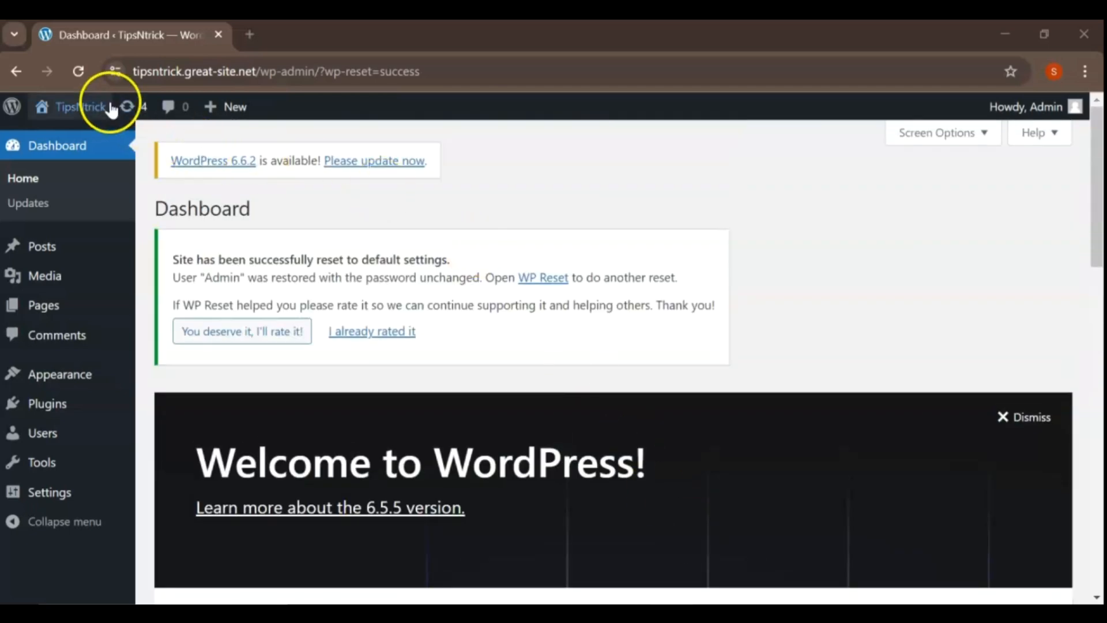
{"action": "left_click", "coordinate": [81, 107]}
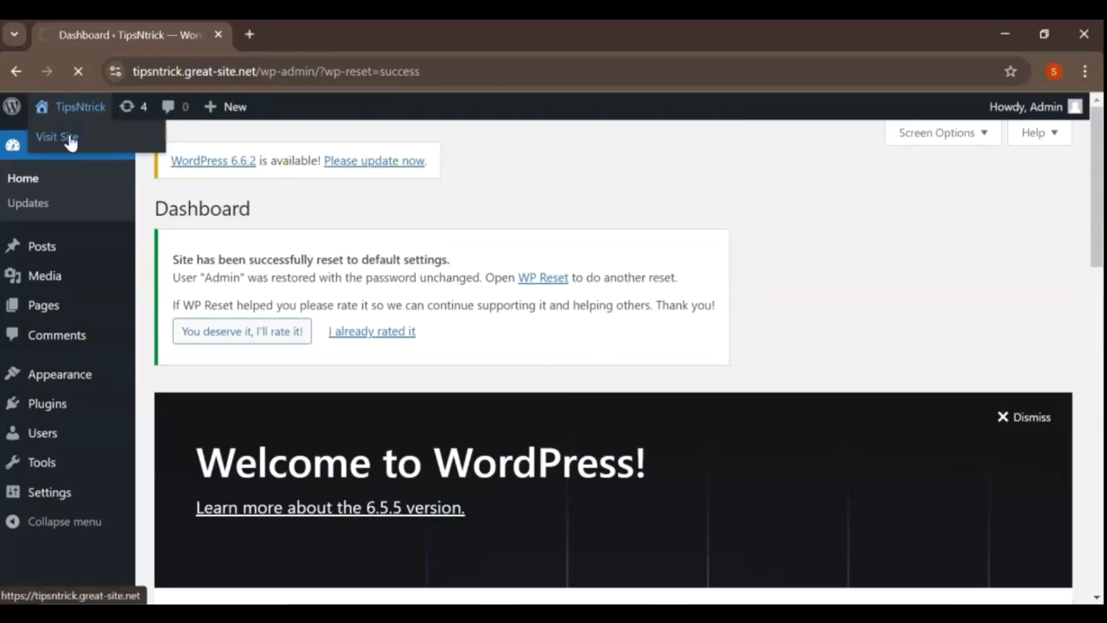
Visit and reload the public site, reviewing the default blog with only 'Hello world!'.
{"action": "left_click", "coordinate": [56, 137]}
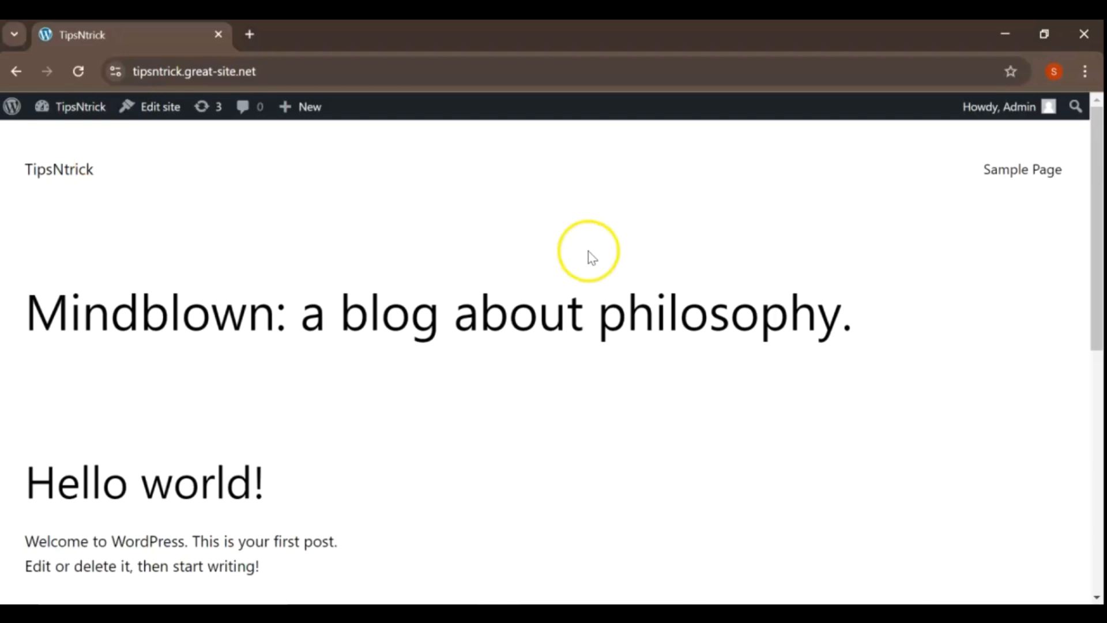
{"action": "left_click", "coordinate": [78, 72]}
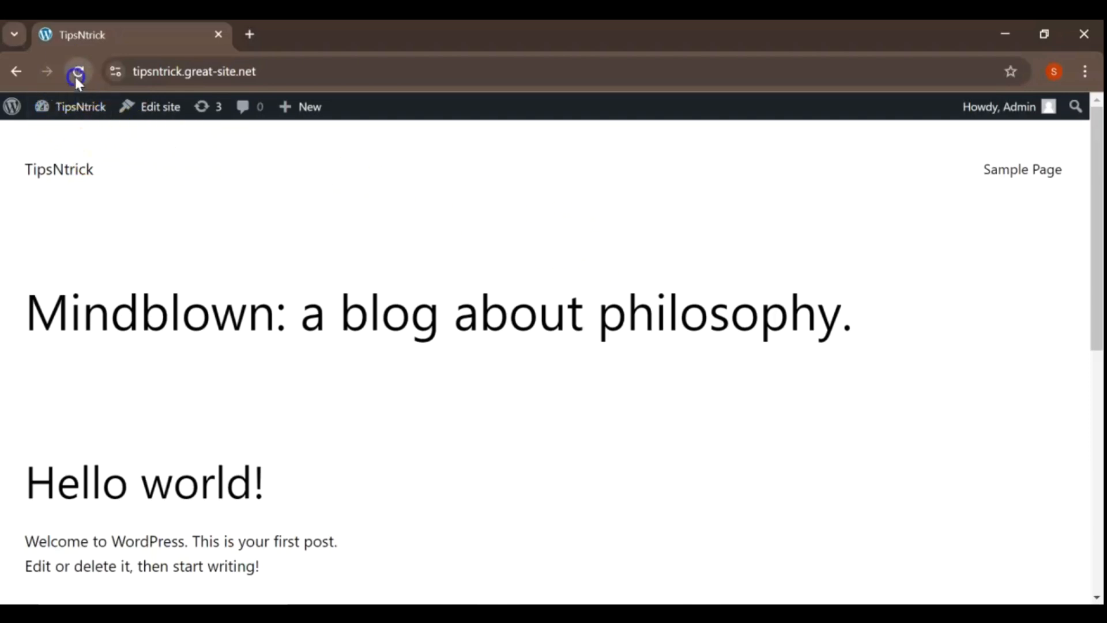
{"action": "scroll", "scroll_direction": "down", "scroll_amount": 3}
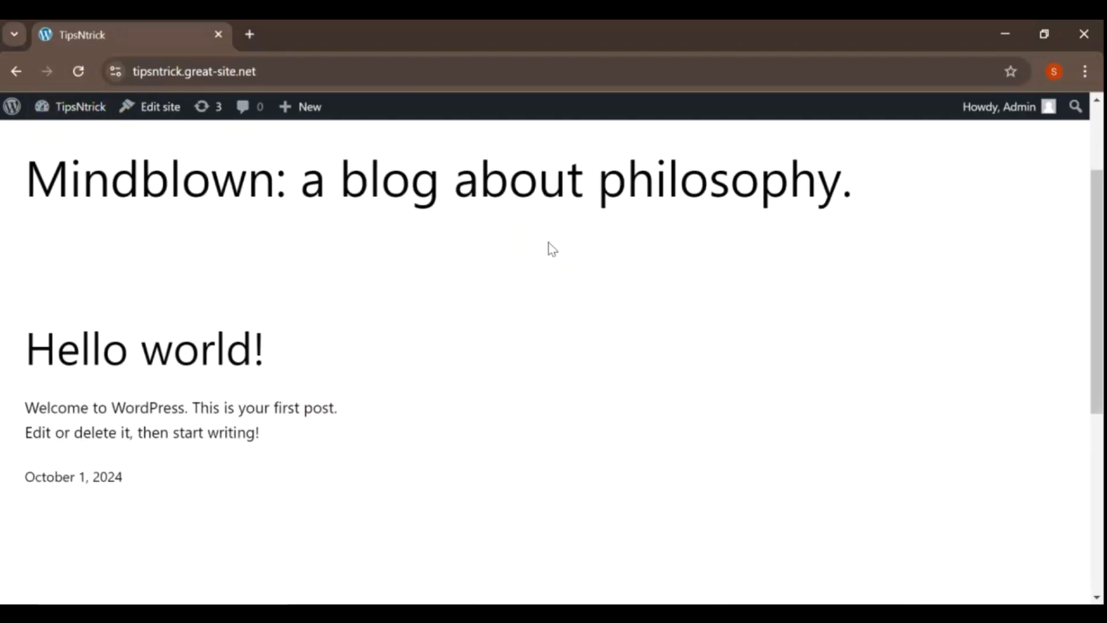
{"action": "scroll", "scroll_direction": "down", "scroll_amount": 3}
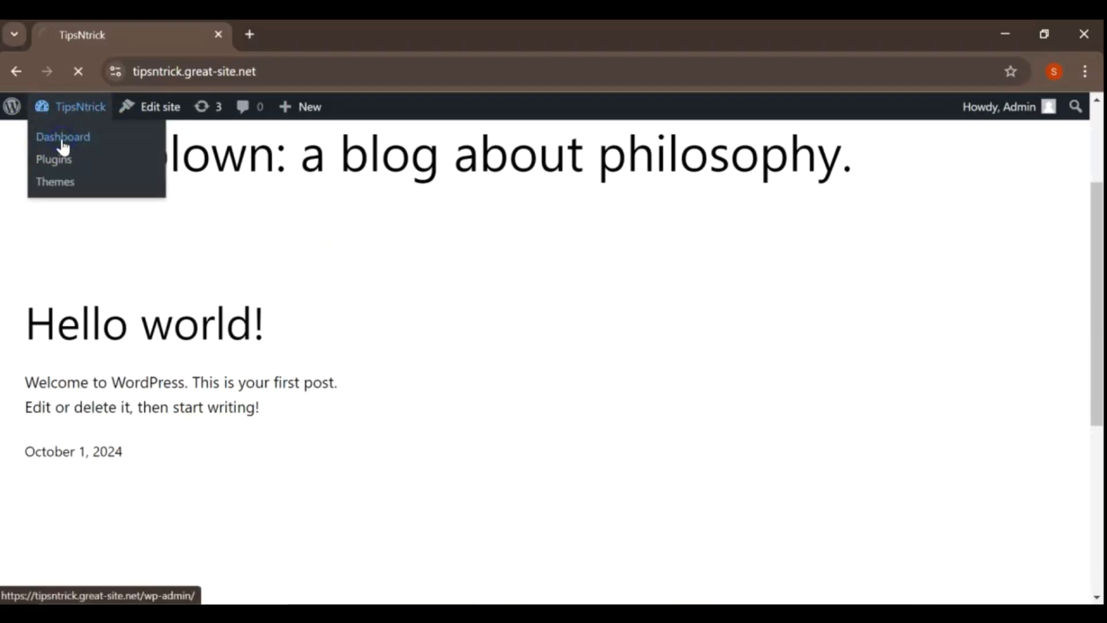
Return to the admin Dashboard and open the WP Reset plugin page under Tools.
{"action": "left_click", "coordinate": [62, 137]}
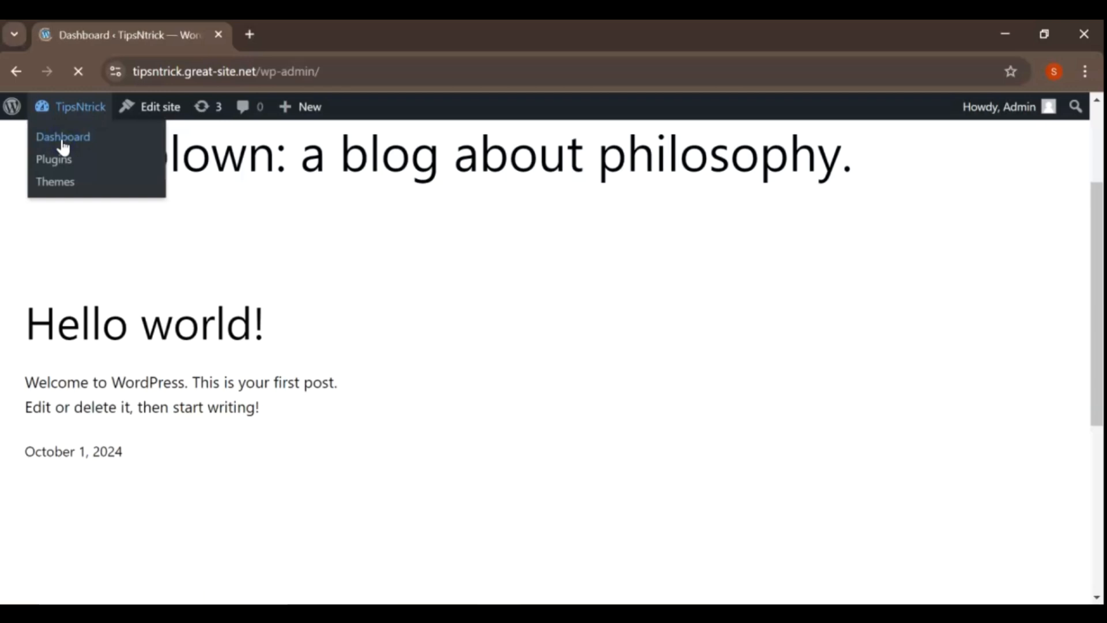
{"action": "left_click", "coordinate": [62, 137]}
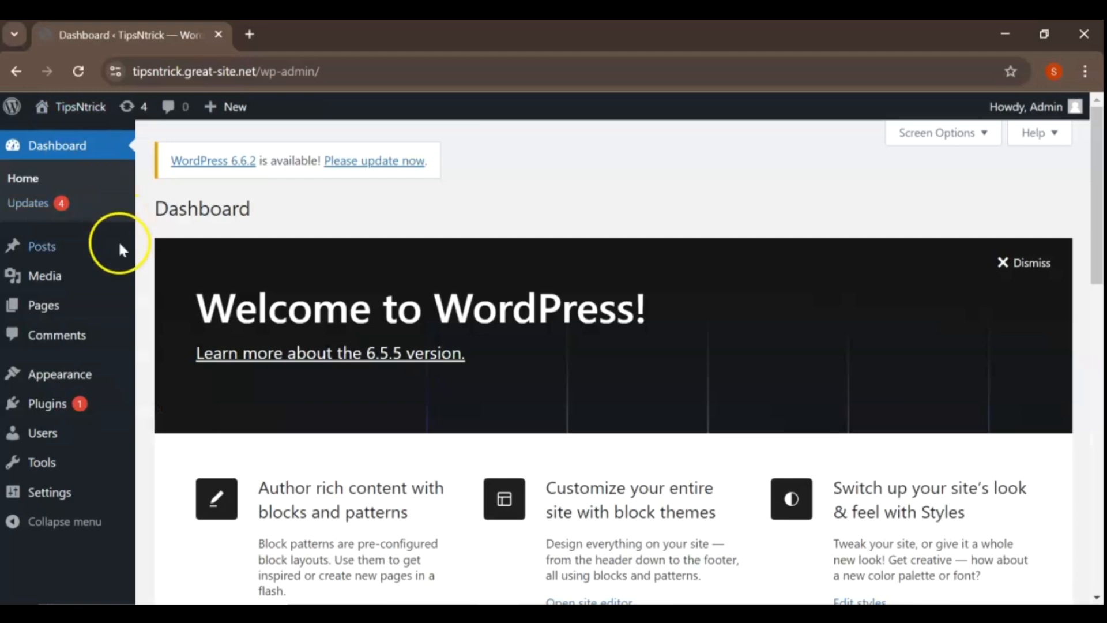
{"action": "mouse_move", "coordinate": [86, 317]}
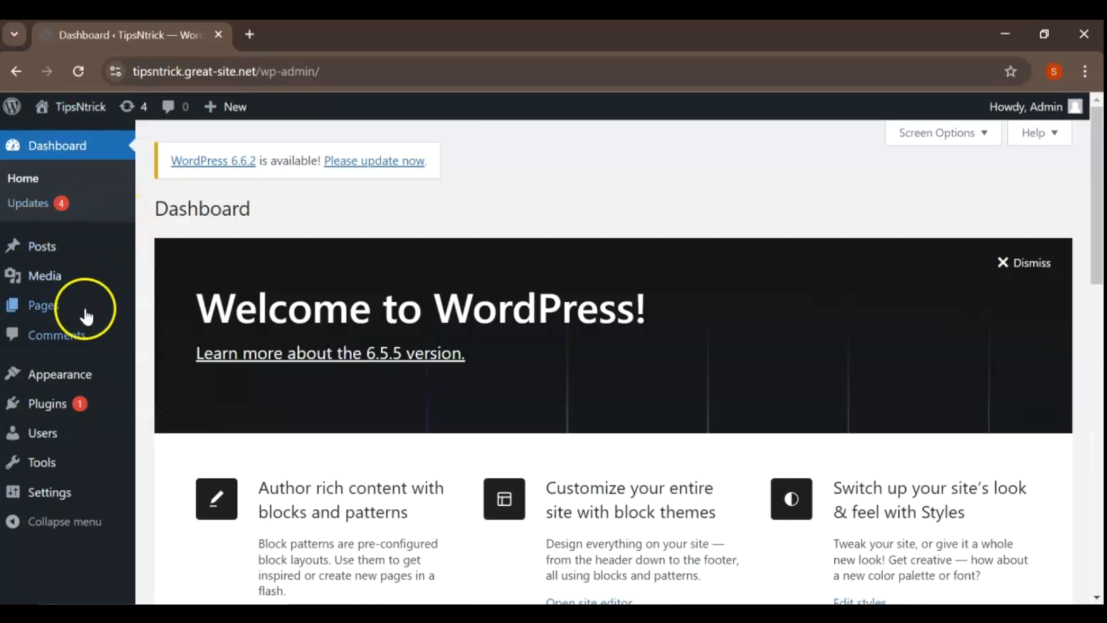
{"action": "mouse_move", "coordinate": [79, 404]}
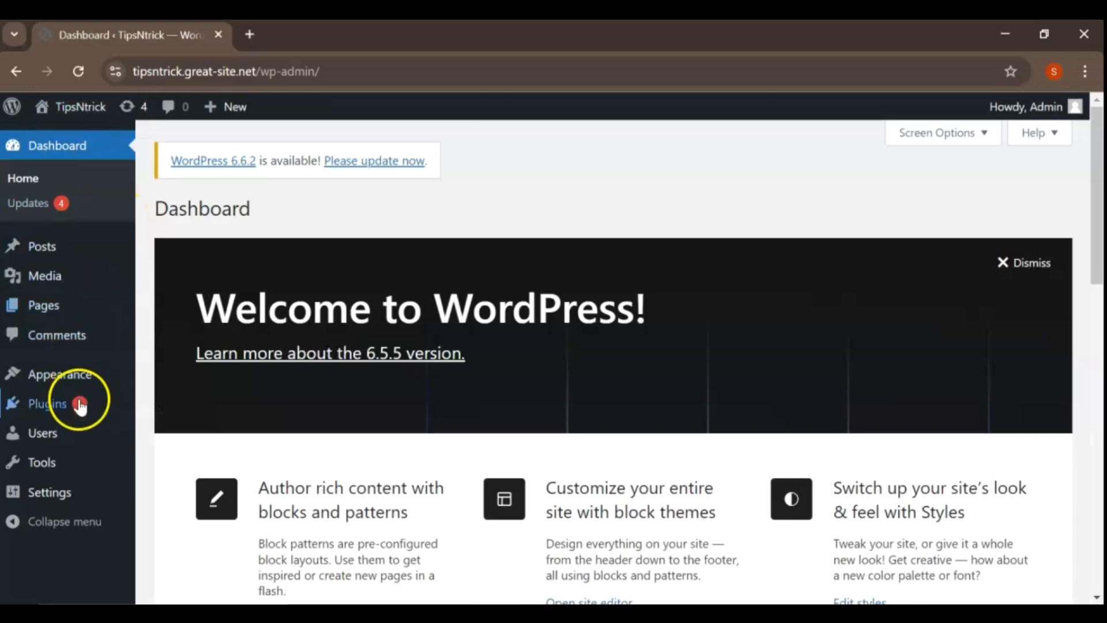
{"action": "mouse_move", "coordinate": [82, 335]}
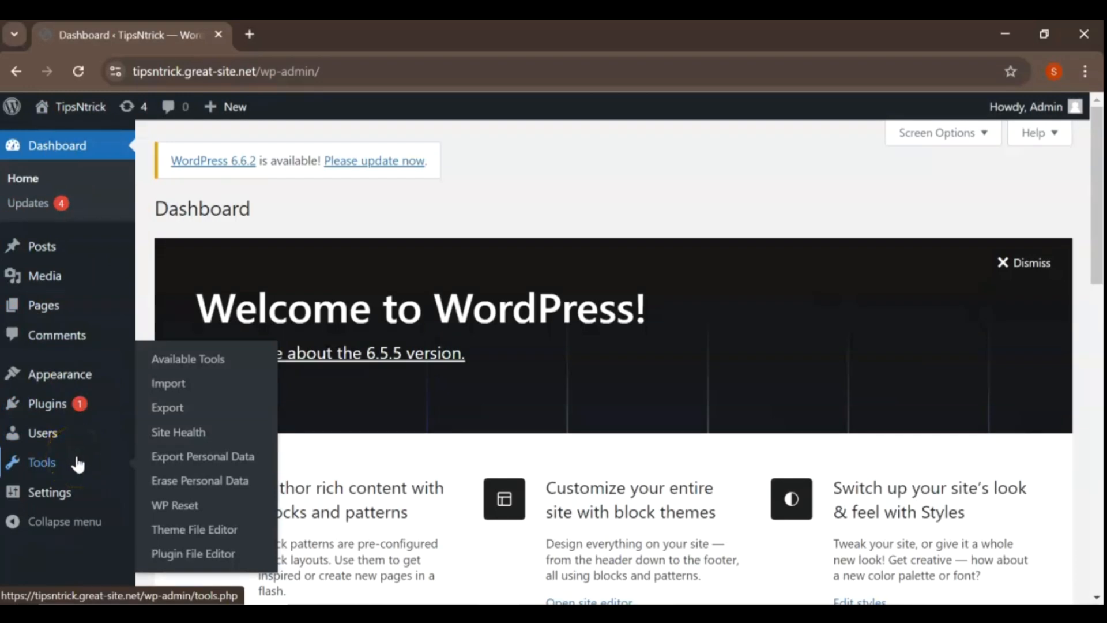
{"action": "left_click", "coordinate": [174, 505]}
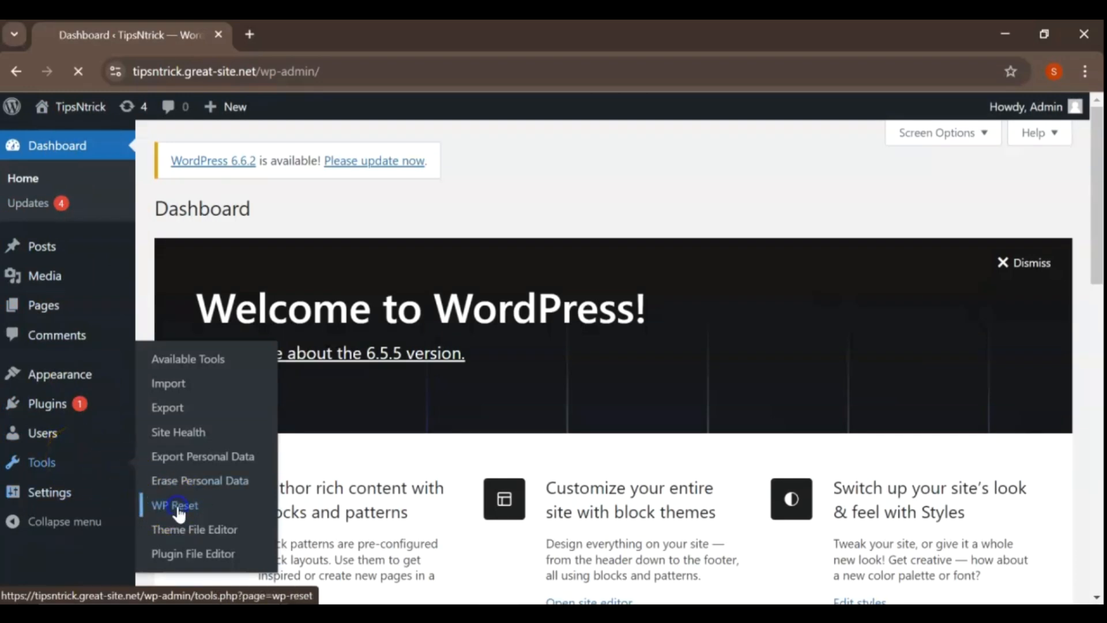
{"action": "left_click", "coordinate": [174, 505]}
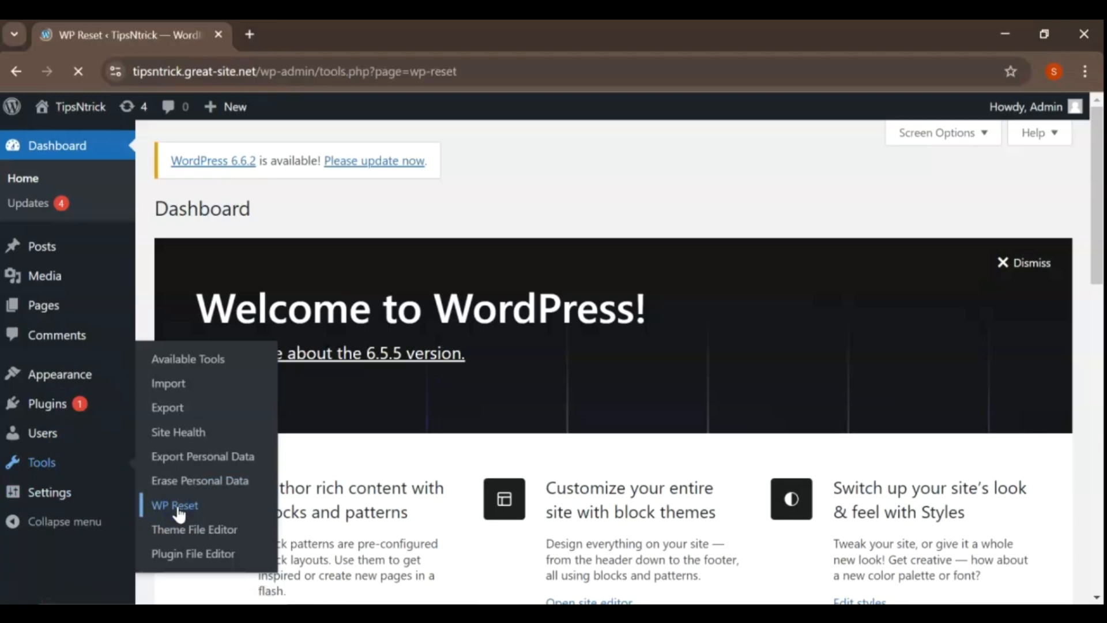
{"action": "left_click", "coordinate": [174, 505]}
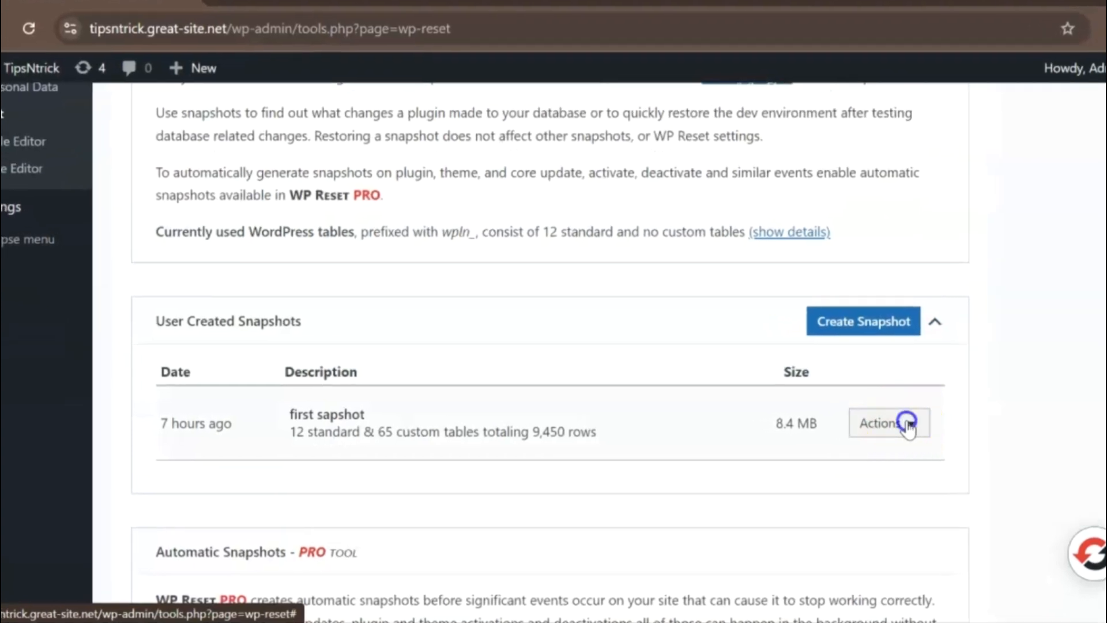
Restore the 'first sapshot' snapshot from its Actions menu, confirming the database overwrite.
{"action": "left_click", "coordinate": [905, 423]}
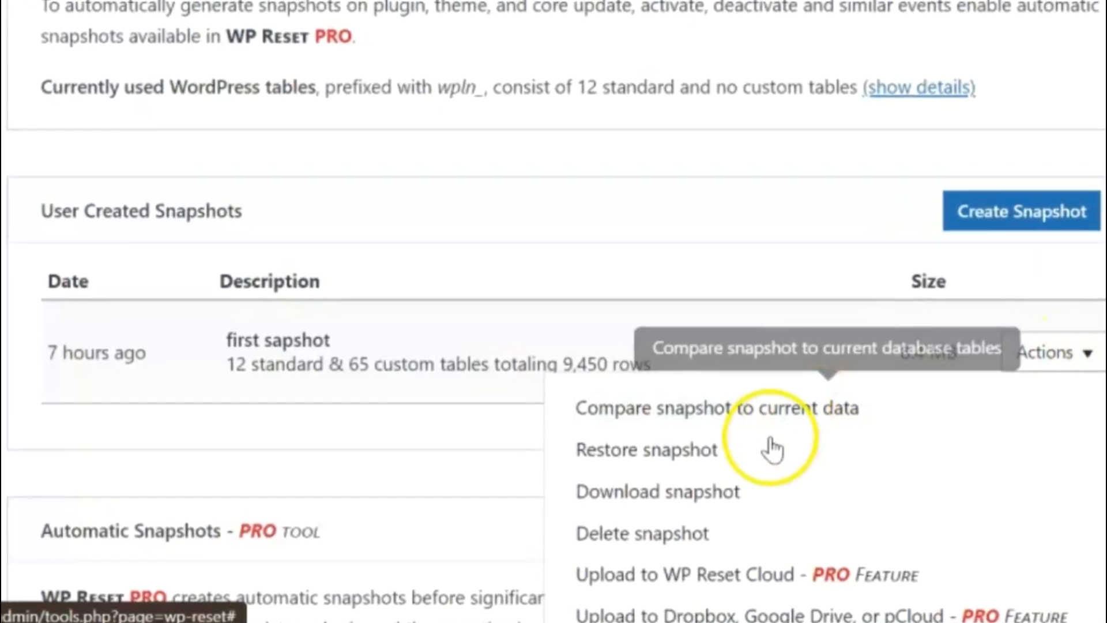
{"action": "mouse_move", "coordinate": [615, 461]}
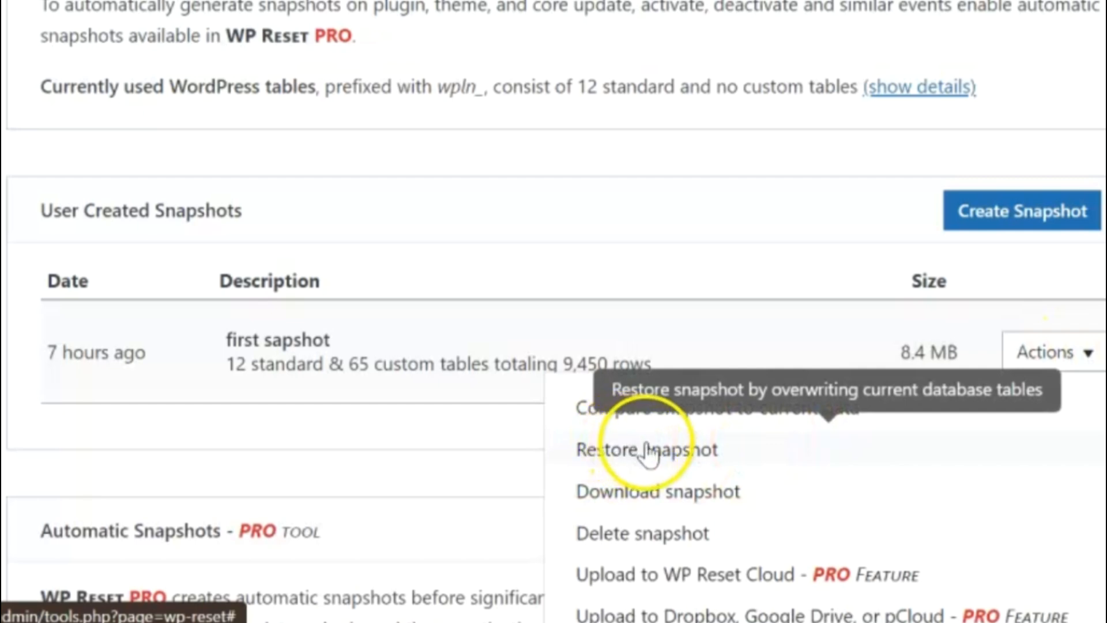
{"action": "left_click", "coordinate": [647, 451]}
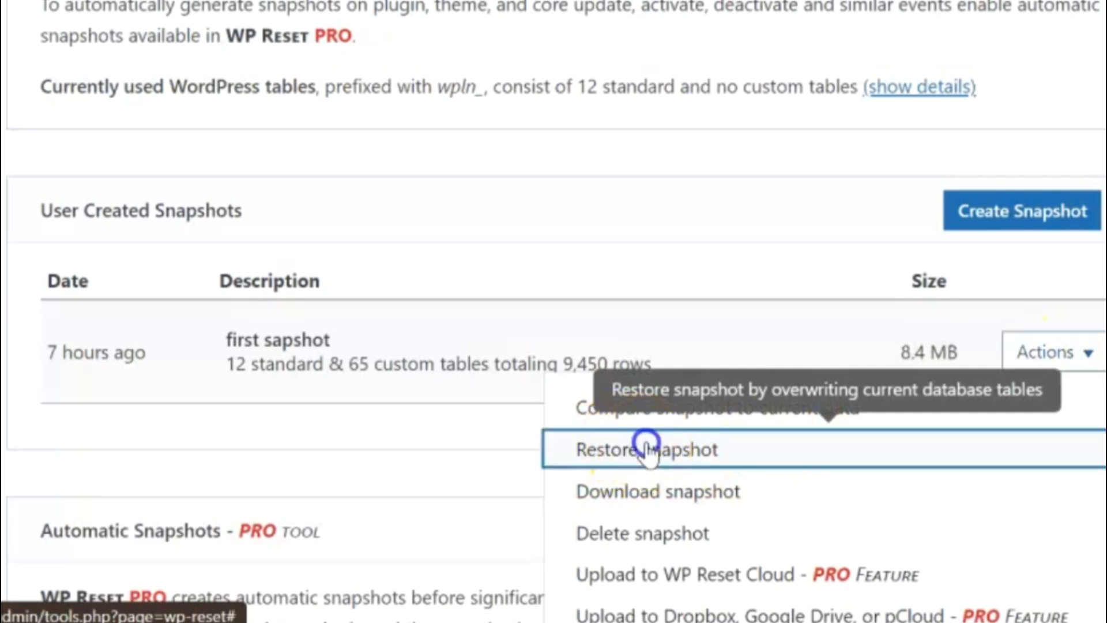
{"action": "left_click", "coordinate": [644, 451]}
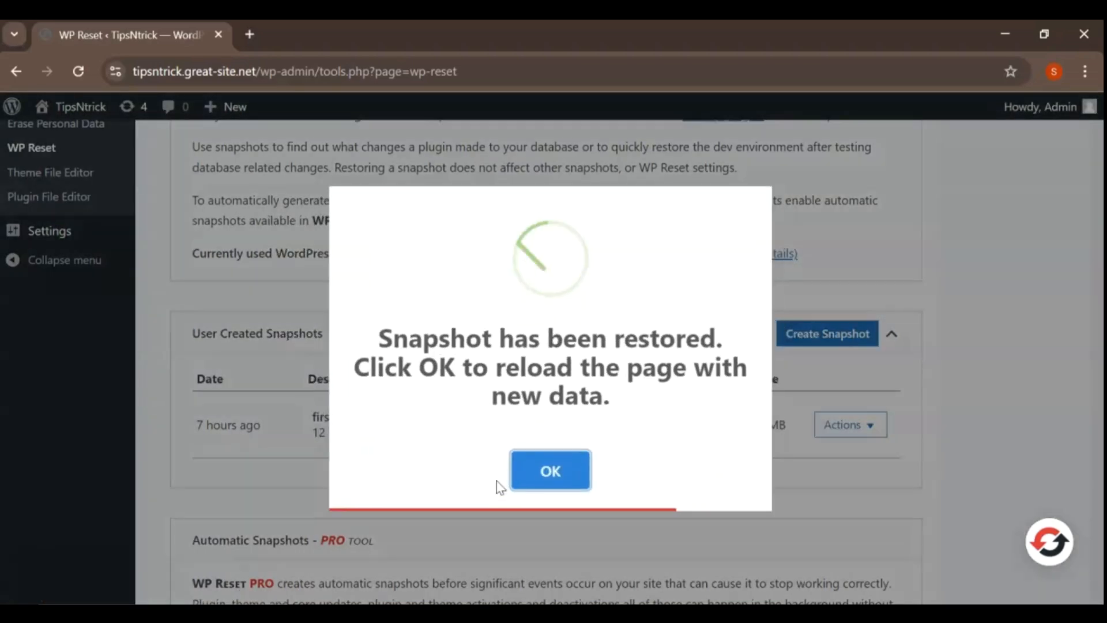
Reload the page with the restored data and log back in as Admin.
{"action": "left_click", "coordinate": [550, 470]}
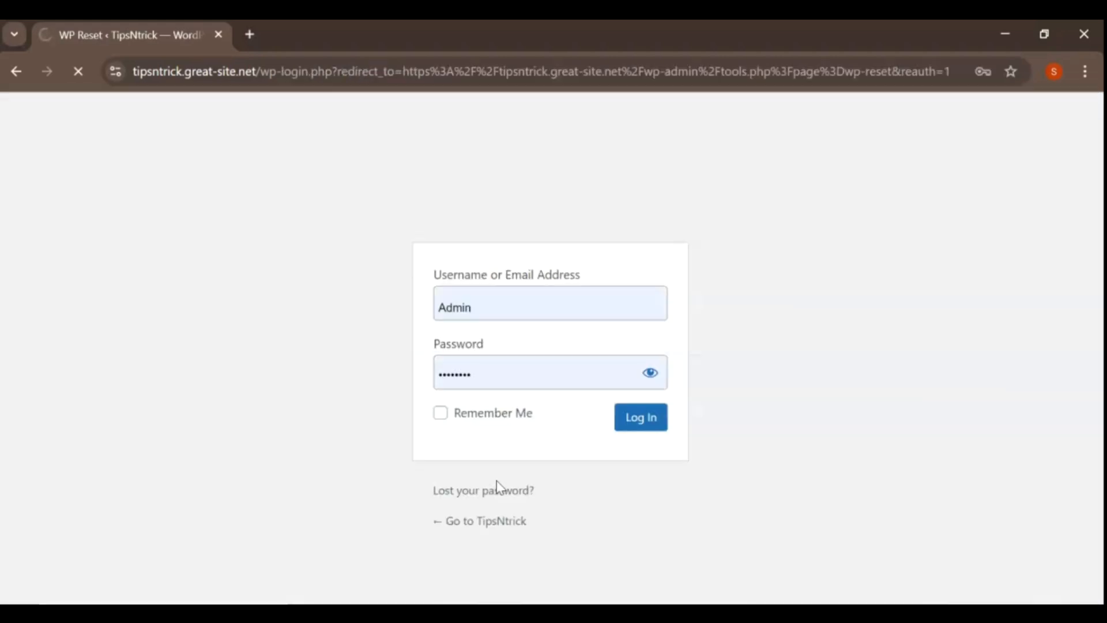
{"action": "left_click", "coordinate": [640, 416]}
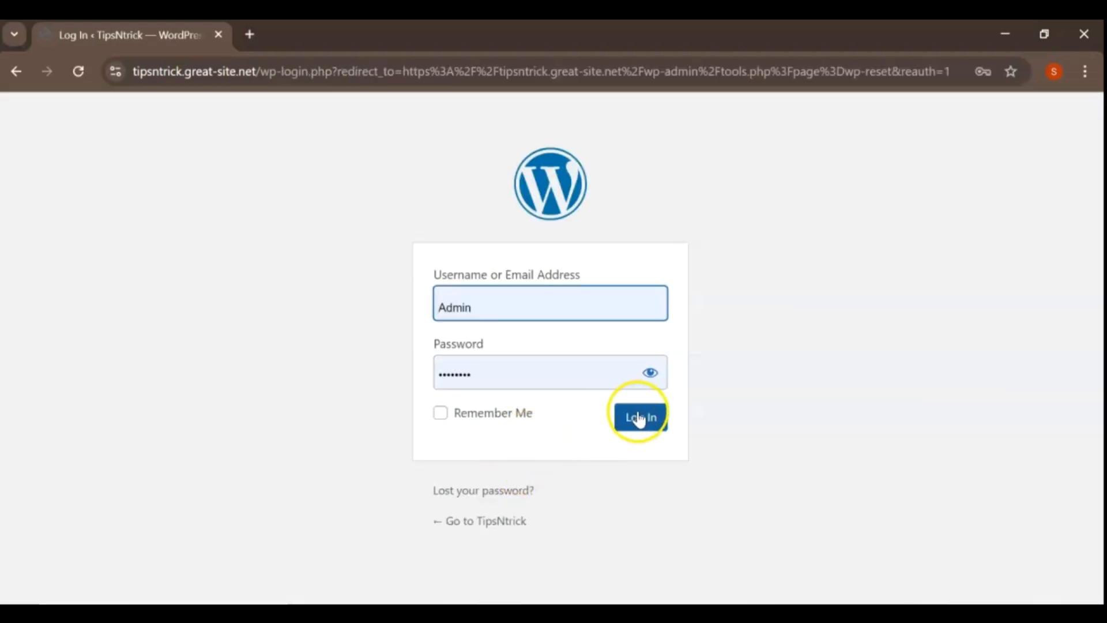
{"action": "left_click", "coordinate": [641, 416]}
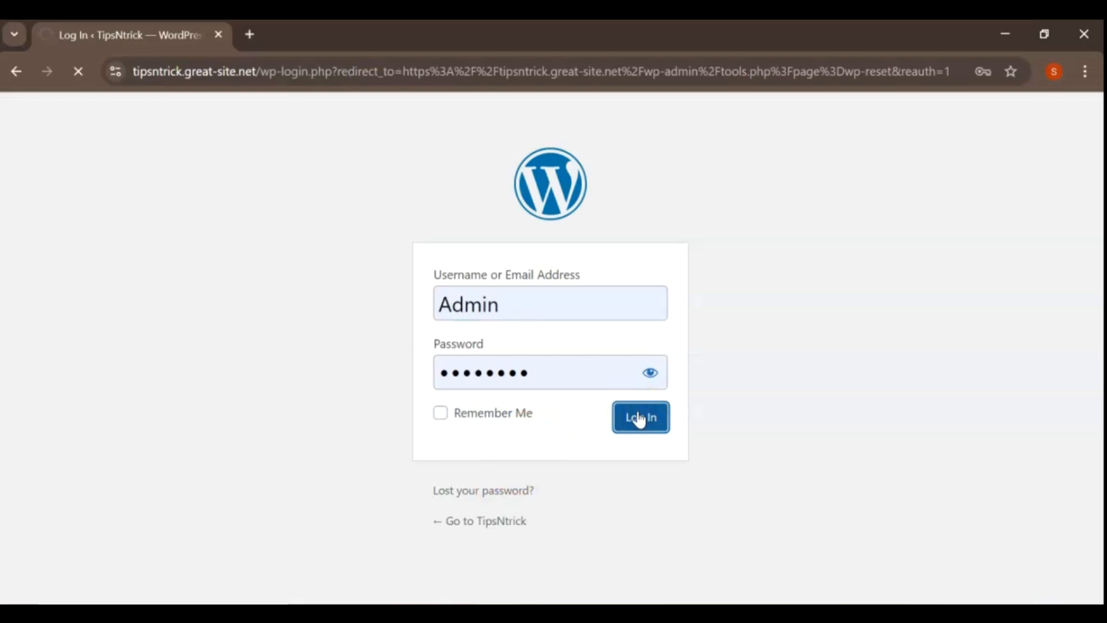
{"action": "left_click", "coordinate": [641, 417]}
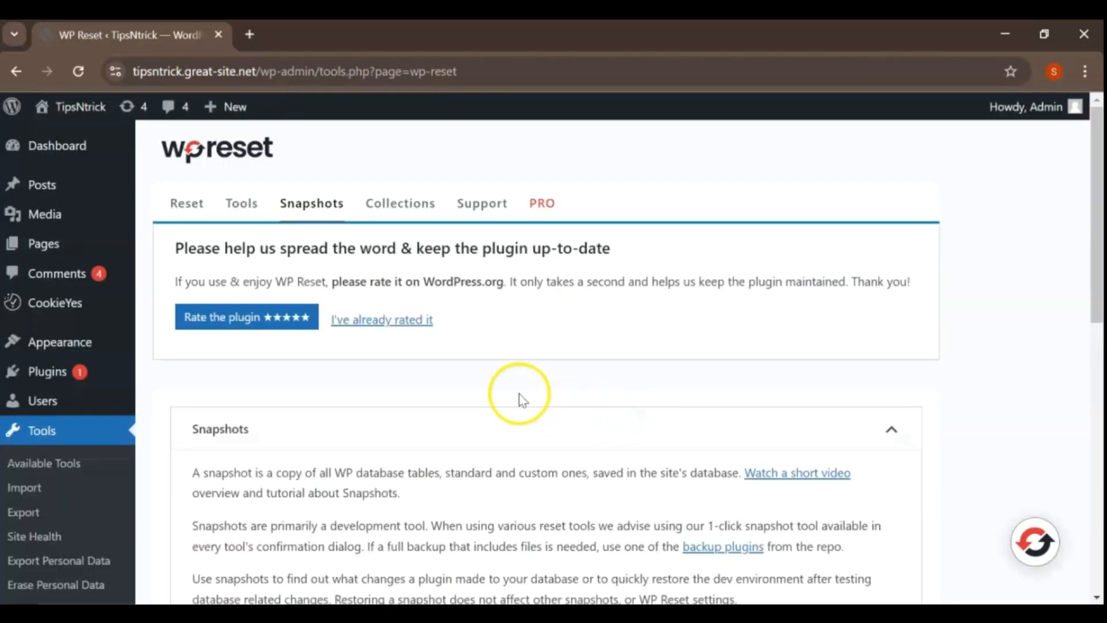
{"action": "mouse_move", "coordinate": [72, 107]}
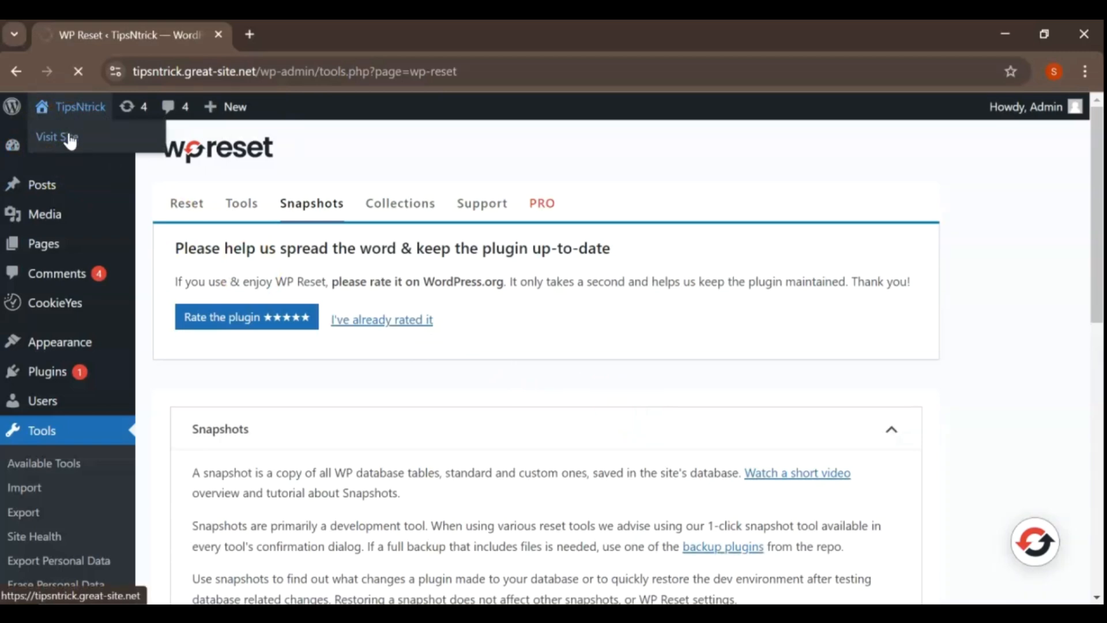
Visit the public TipsNtrick site and scroll through the restored news homepage stories.
{"action": "left_click", "coordinate": [55, 137]}
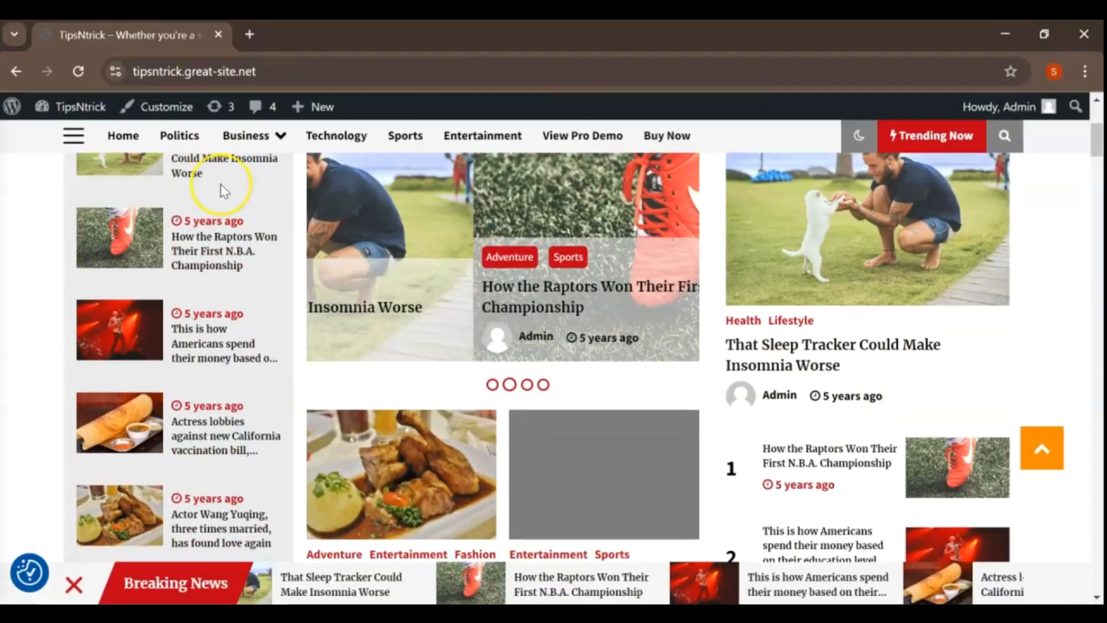
{"action": "scroll", "scroll_direction": "down", "scroll_amount": 3}
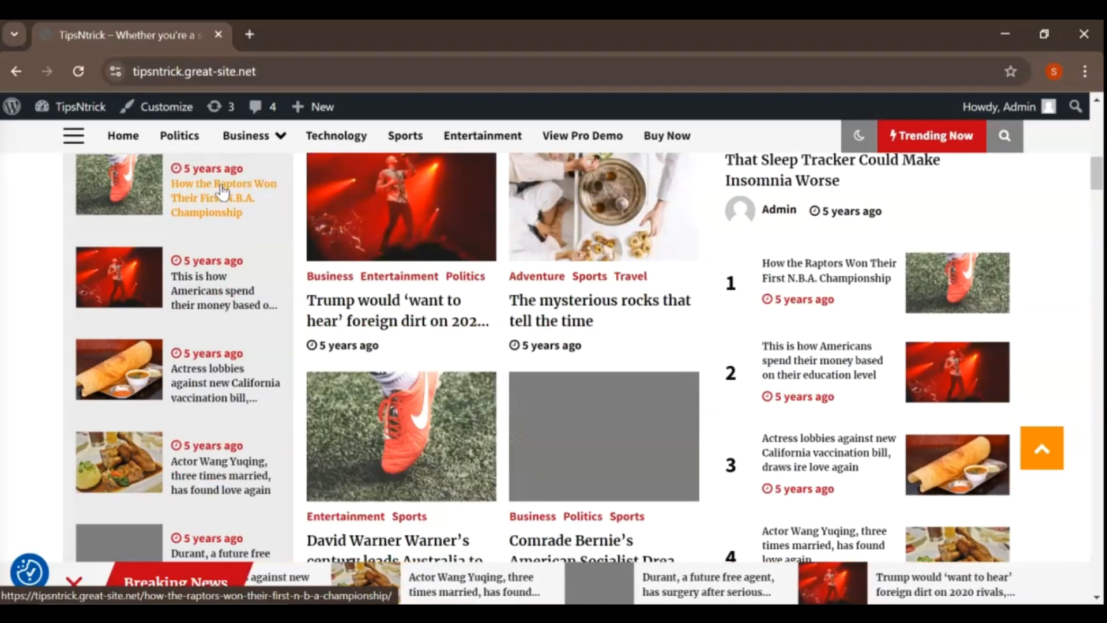
{"action": "scroll", "scroll_direction": "down", "scroll_amount": 3}
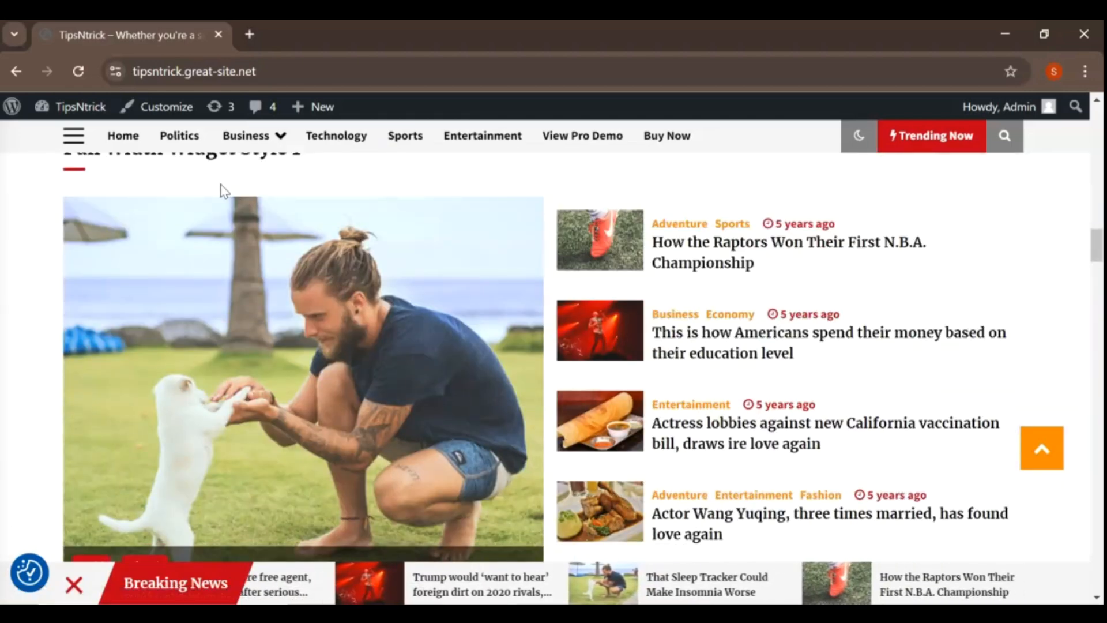
{"action": "scroll", "scroll_direction": "down", "scroll_amount": 3}
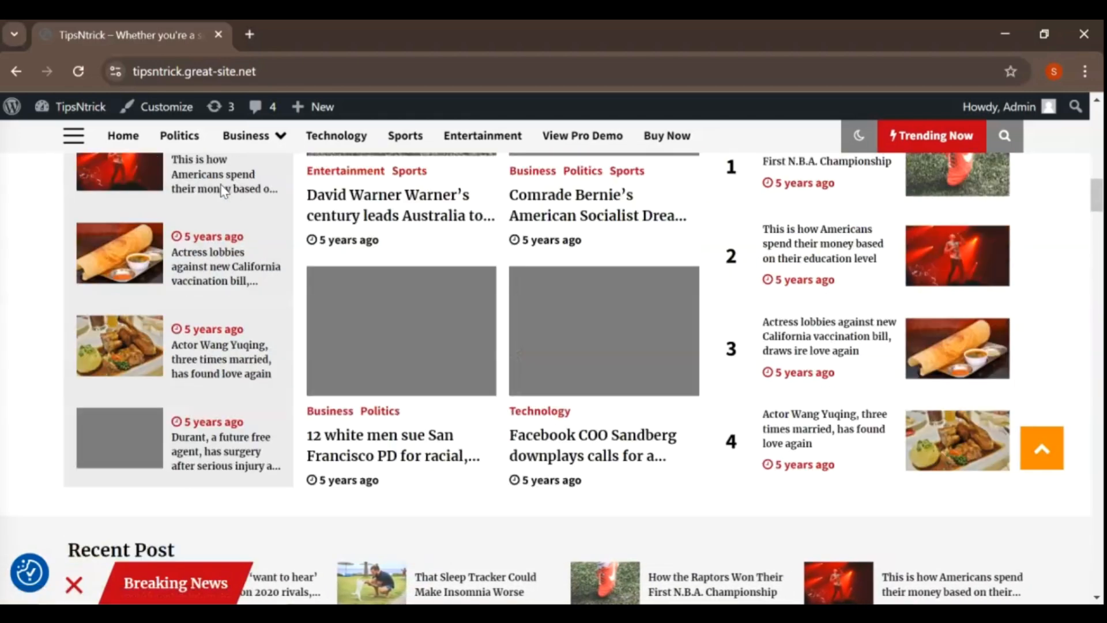
{"action": "left_click", "coordinate": [81, 106]}
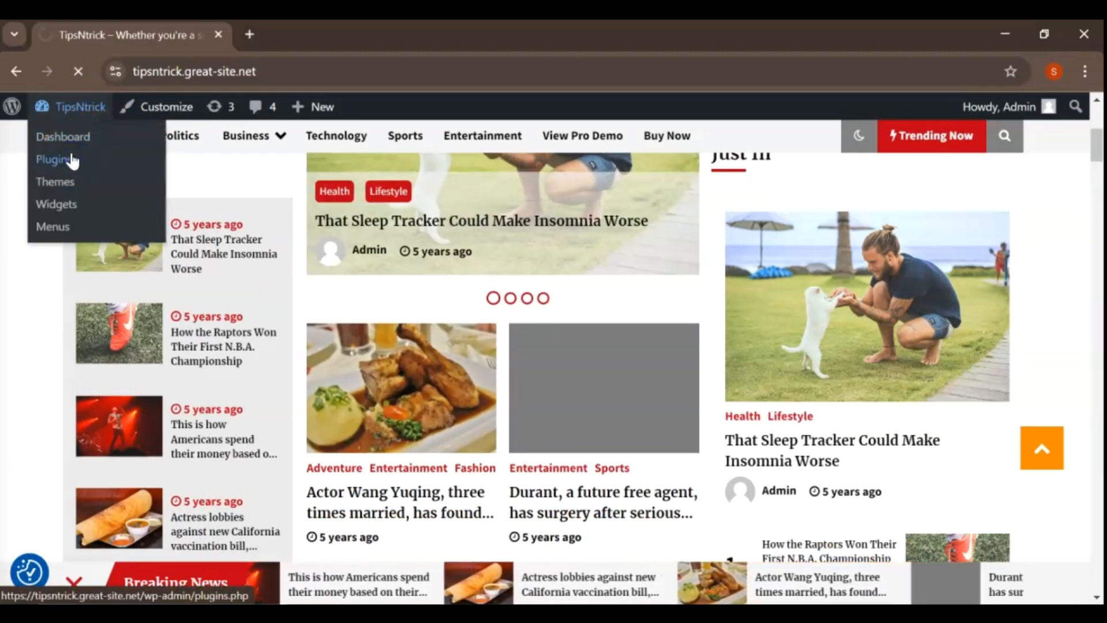
Check the plugins list, confirm Default Mag is the active theme, then revisit the site.
{"action": "left_click", "coordinate": [48, 159]}
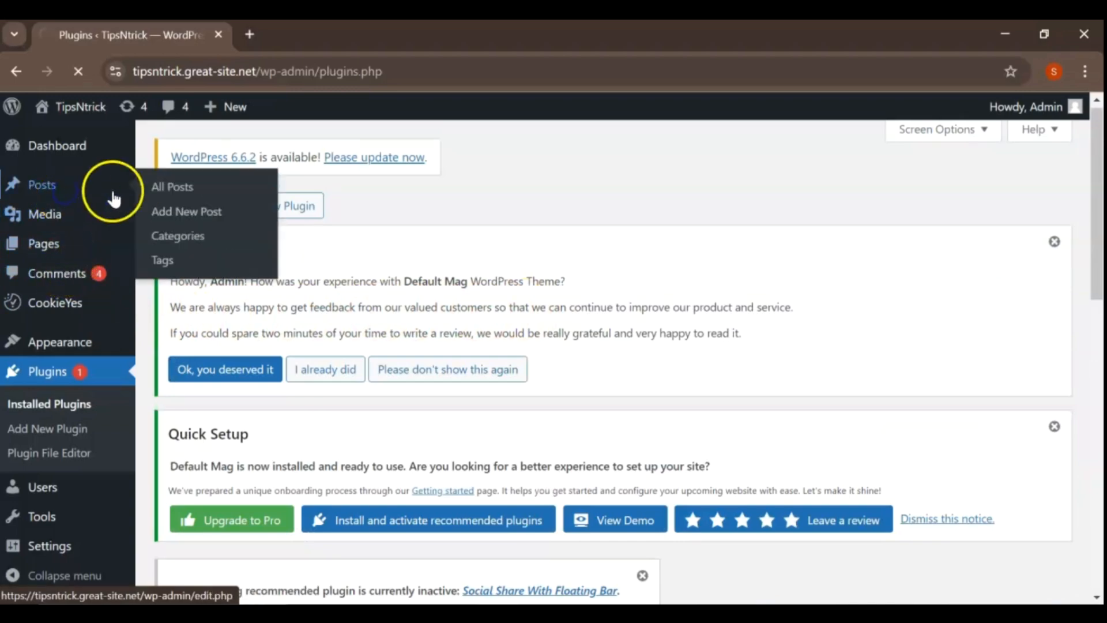
{"action": "left_click", "coordinate": [171, 186]}
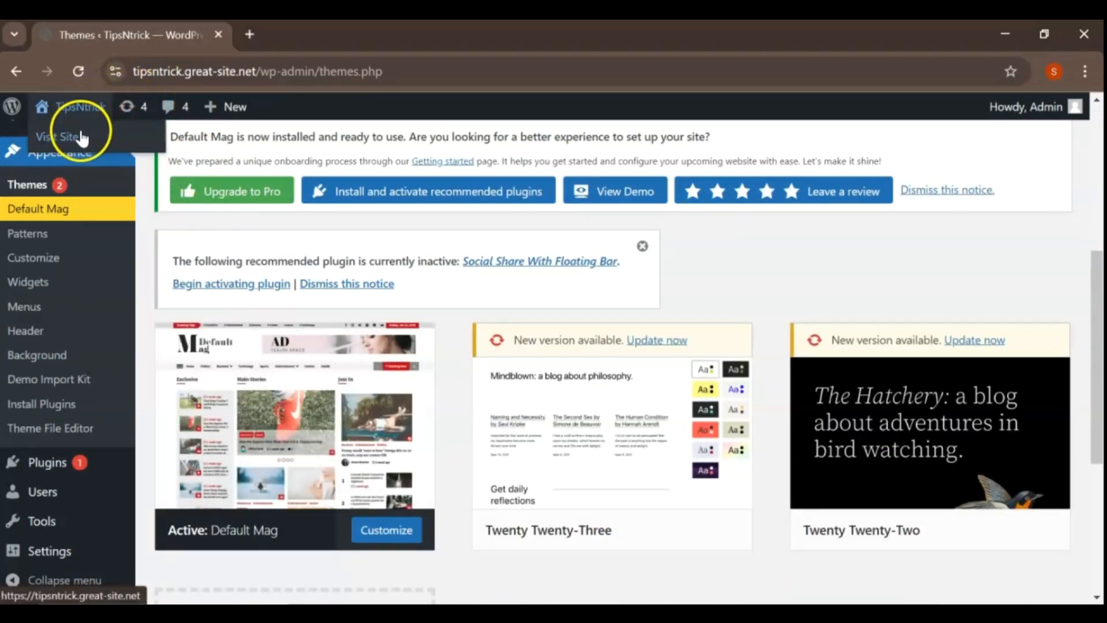
{"action": "left_click", "coordinate": [56, 137]}
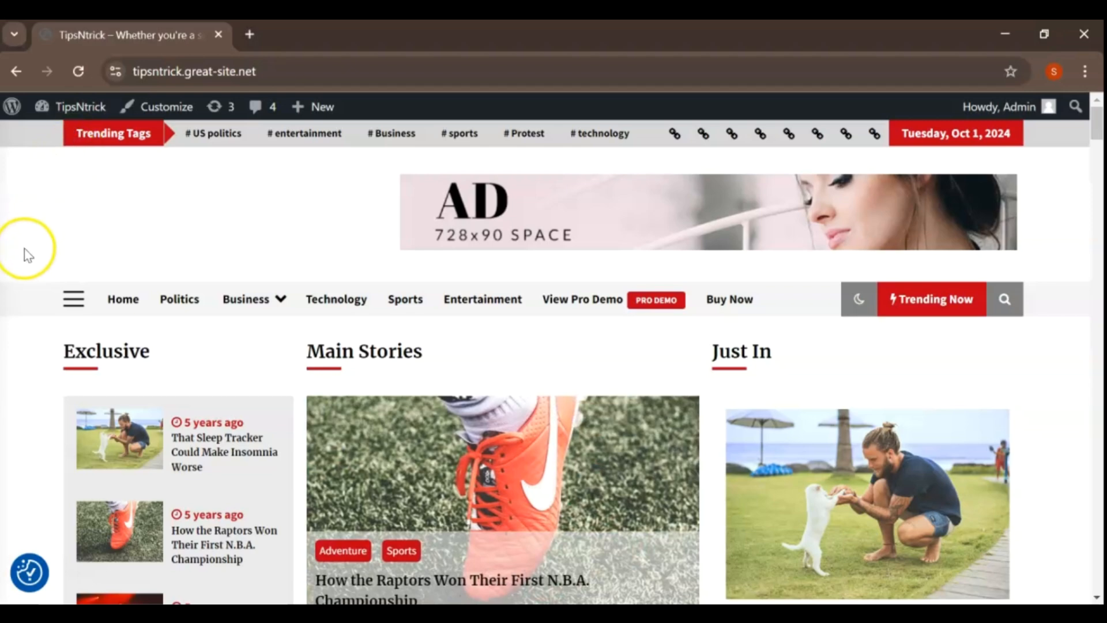
{"action": "scroll", "scroll_direction": "down", "scroll_amount": 3}
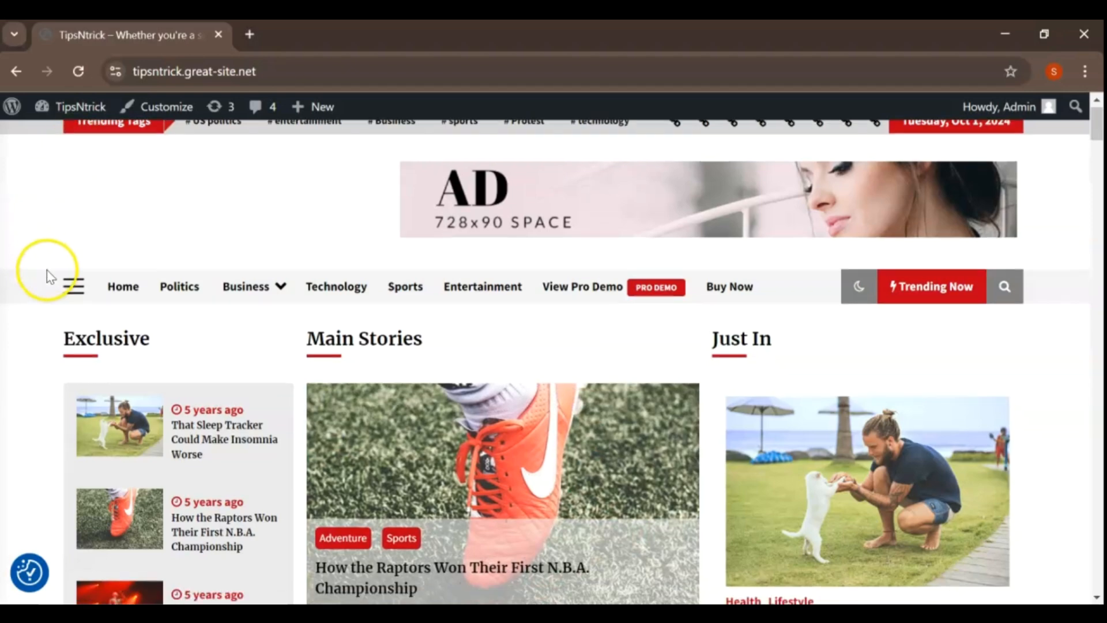
{"action": "scroll", "scroll_direction": "down", "scroll_amount": 3}
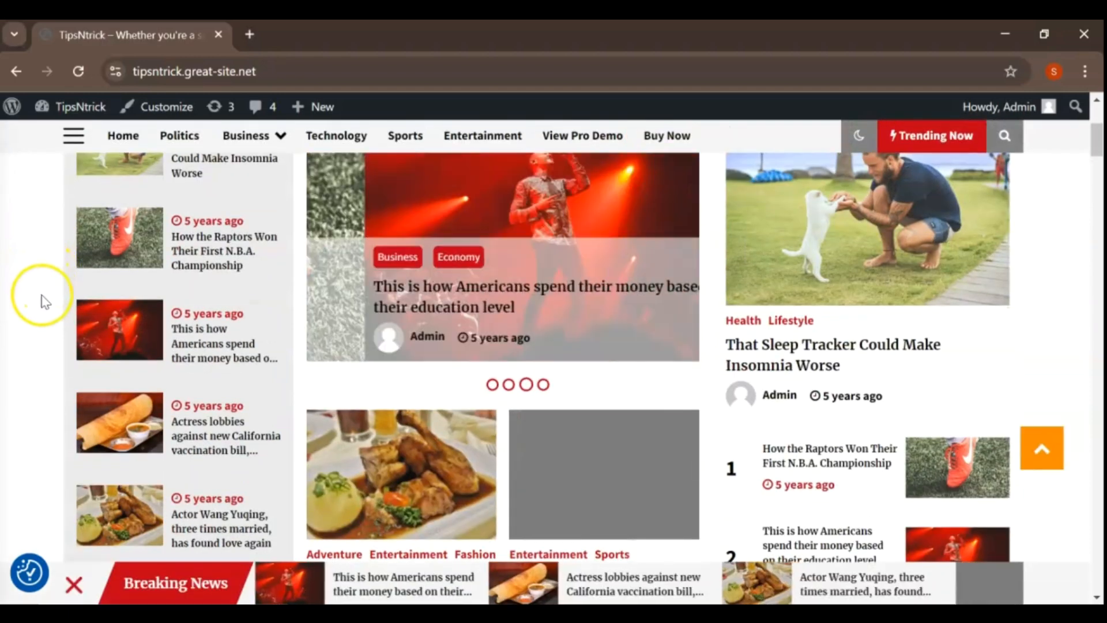
{"action": "mouse_move", "coordinate": [55, 542]}
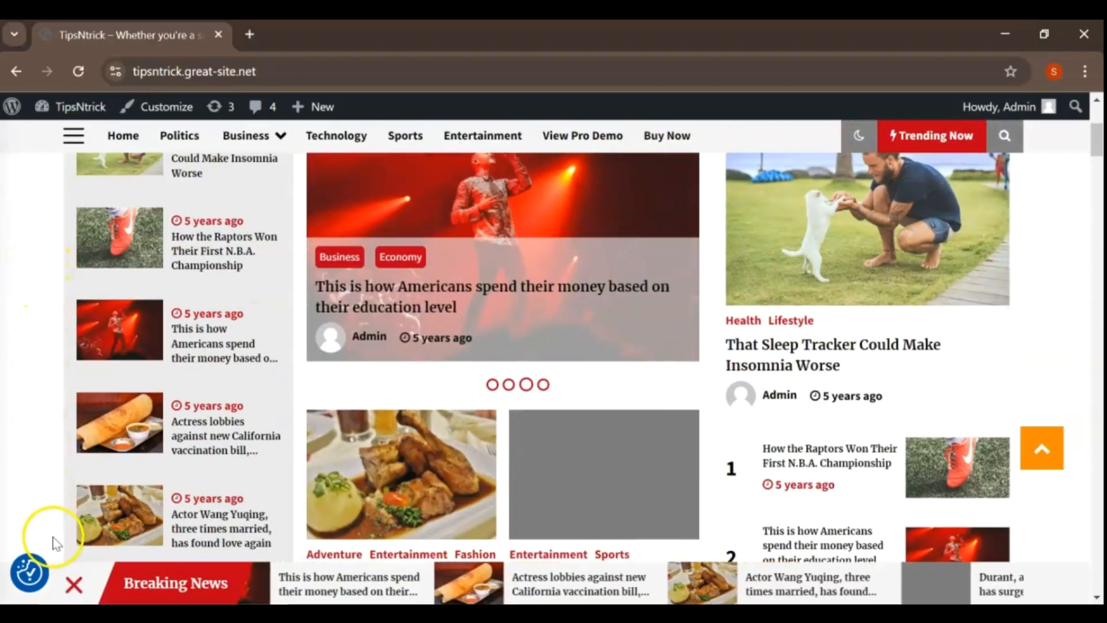